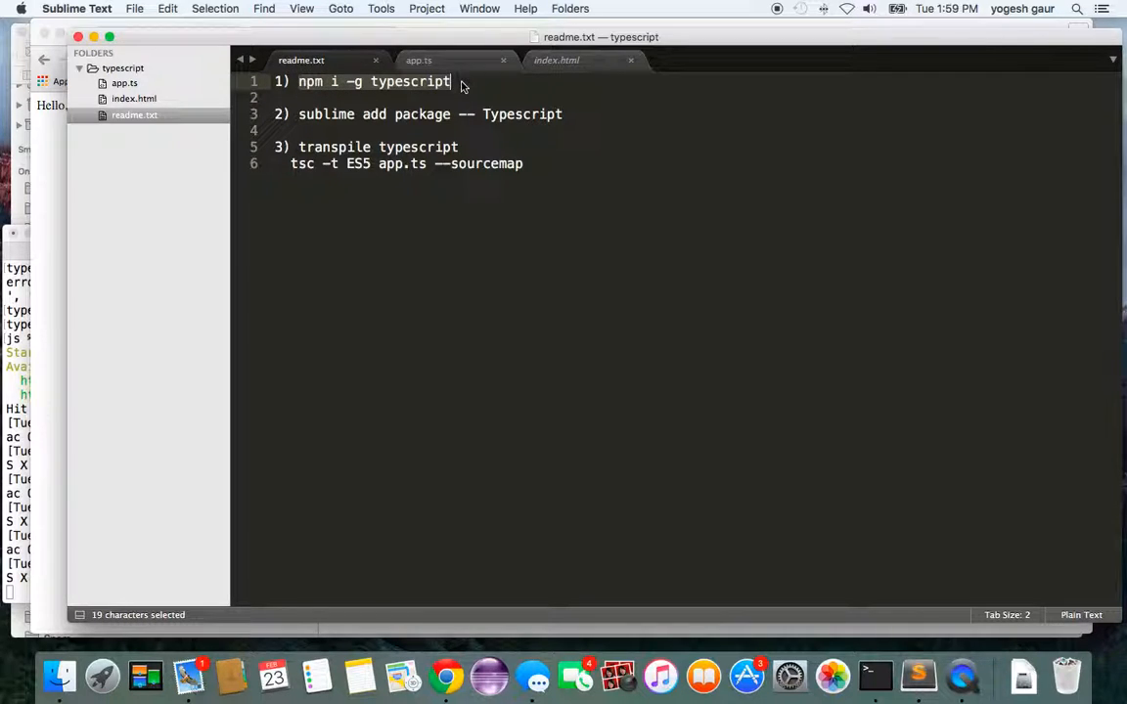
pyautogui.moveTo(342, 90)
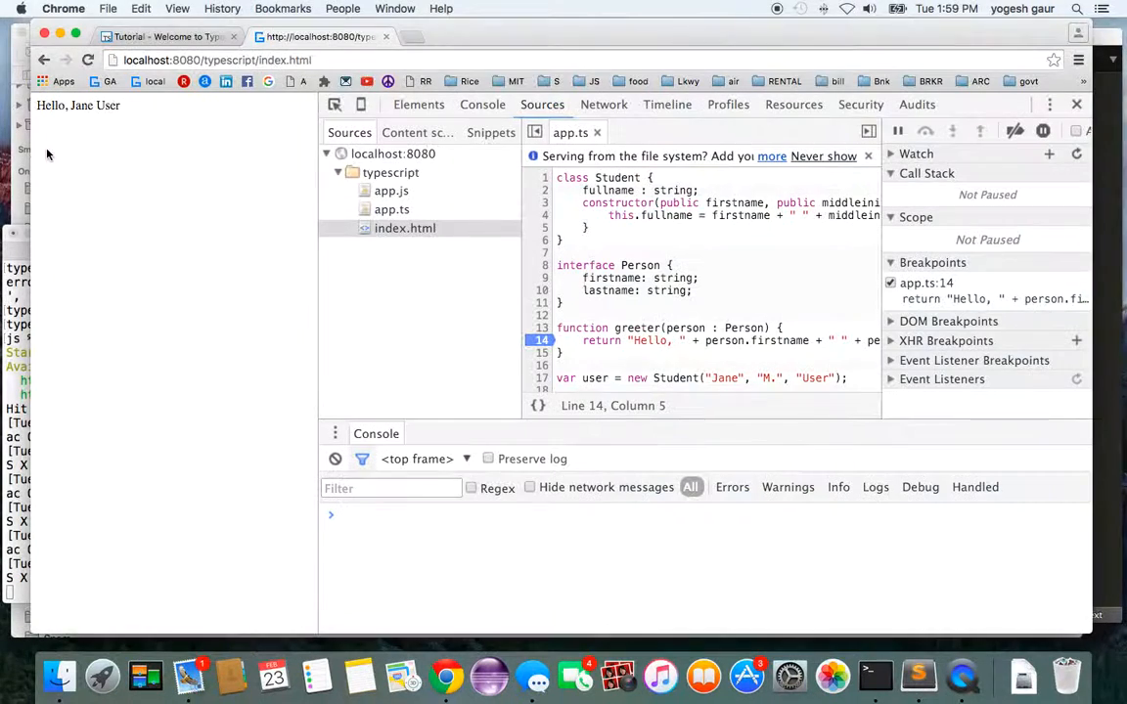
# Step: Reach Package Control's Install Package list from the Preferences menu
pyautogui.click(166, 35)
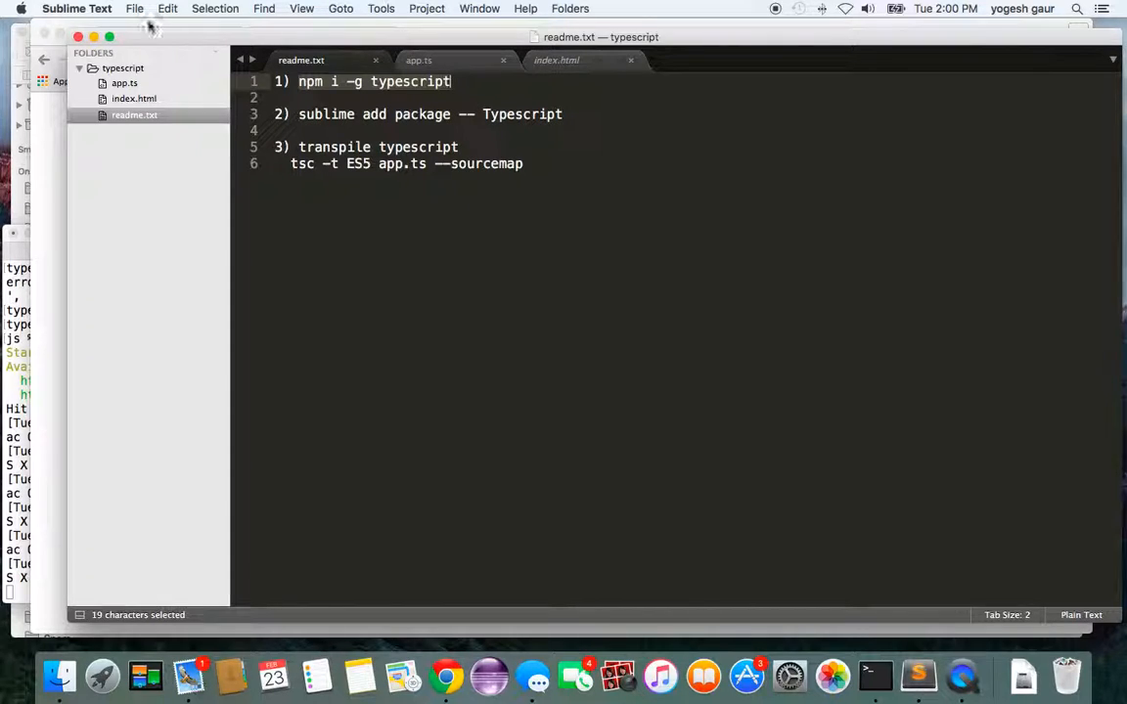
pyautogui.click(76, 8)
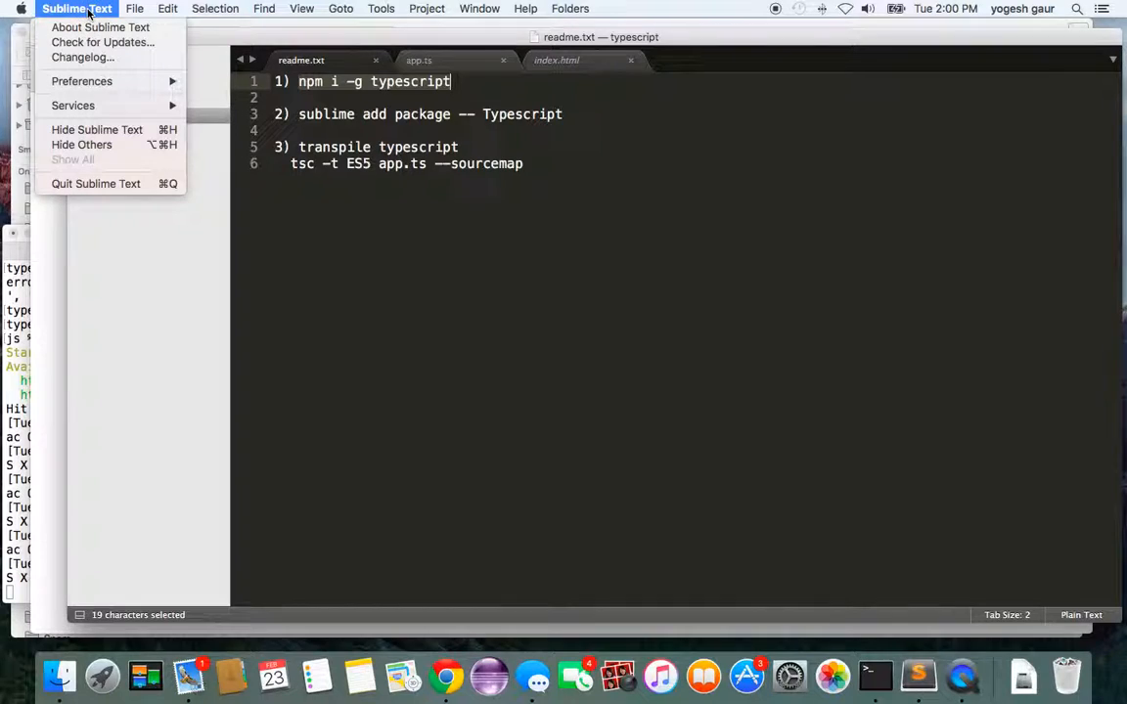
pyautogui.click(426, 8)
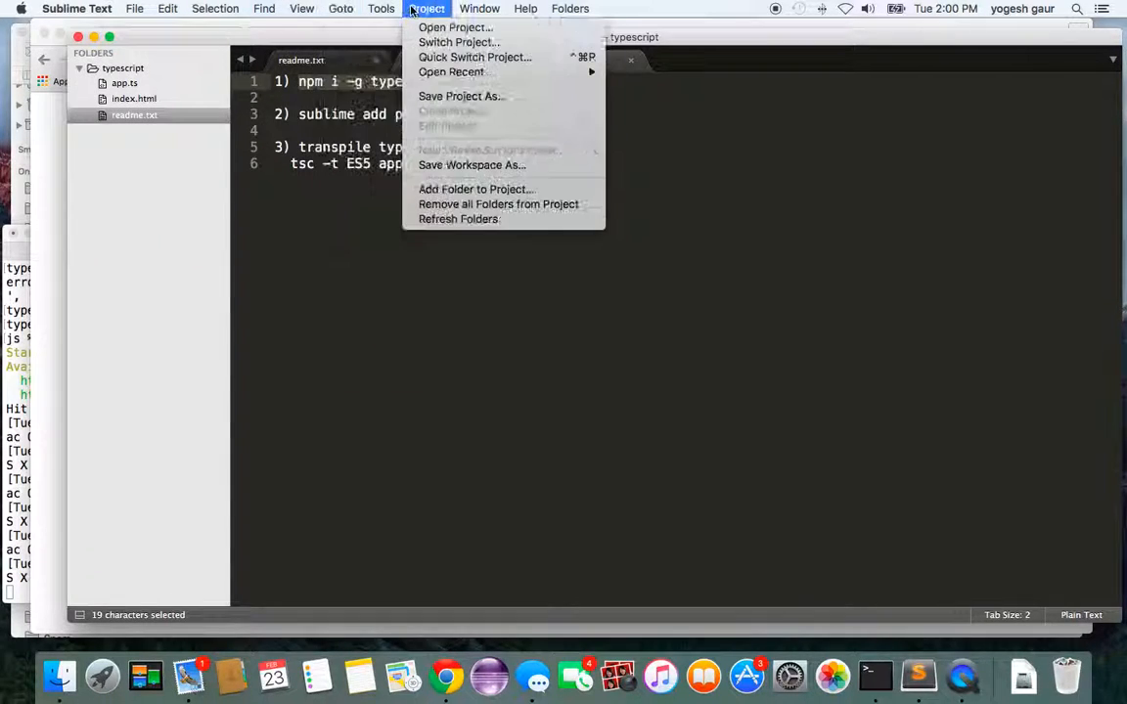
pyautogui.click(76, 7)
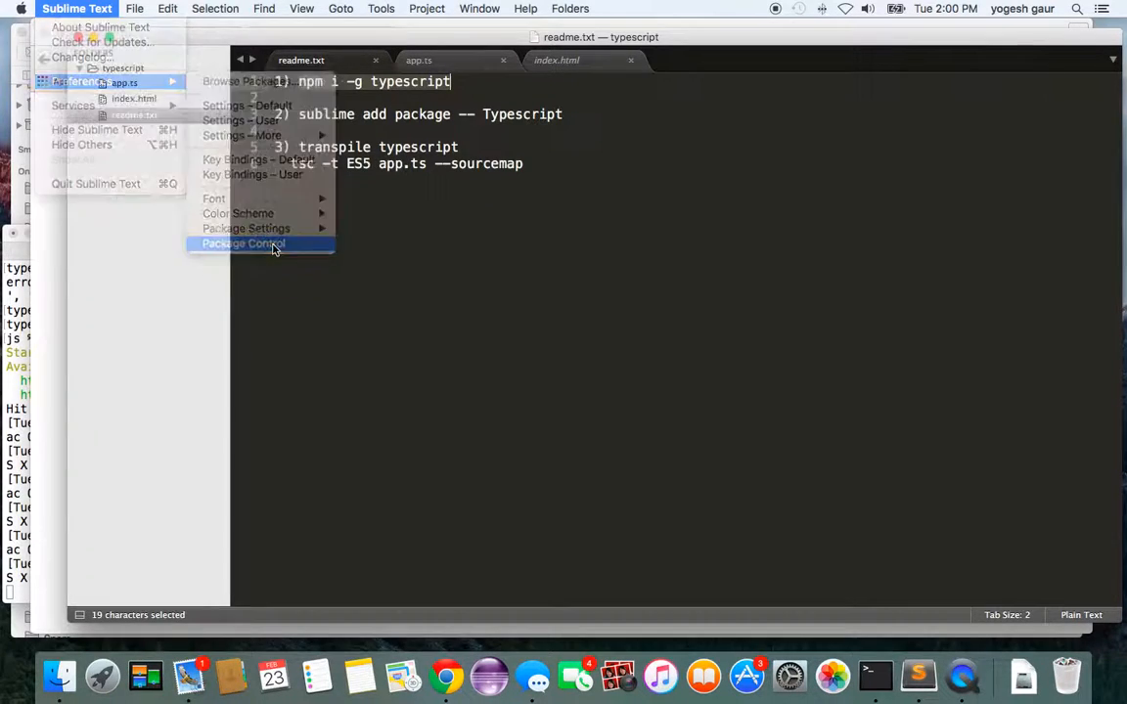
pyautogui.click(242, 243)
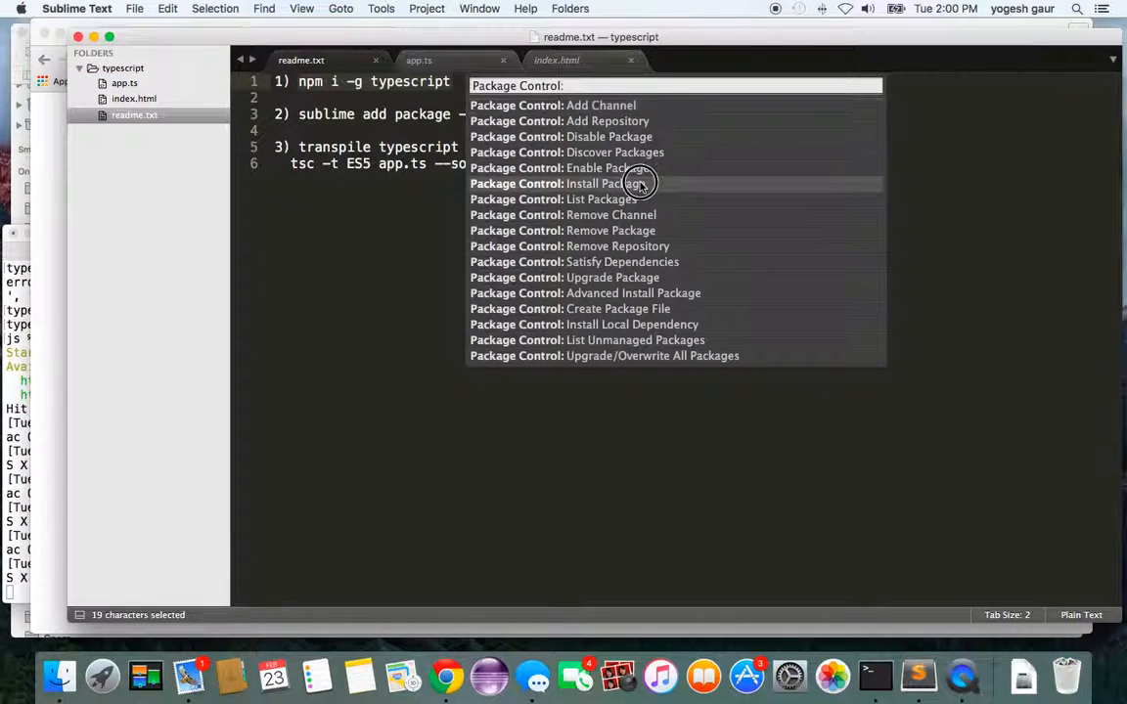
pyautogui.click(583, 184)
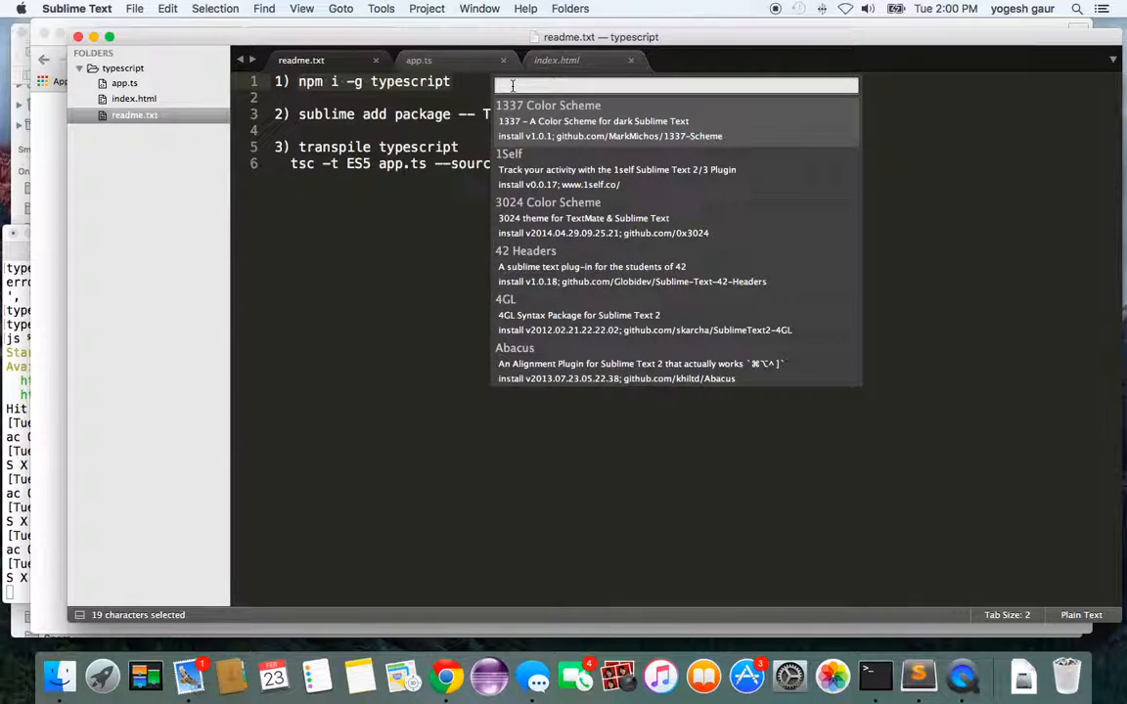
# Step: Filter the package list with 'typesc', then clear the search and dismiss without installing
pyautogui.write('type')
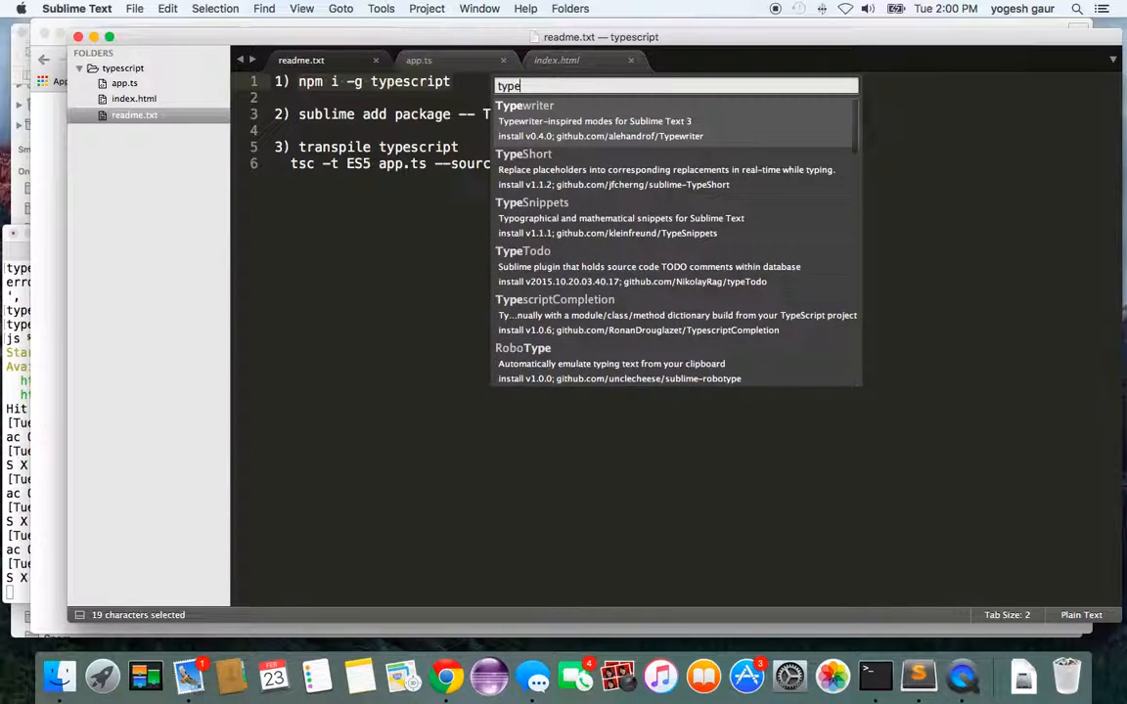
pyautogui.write('sc')
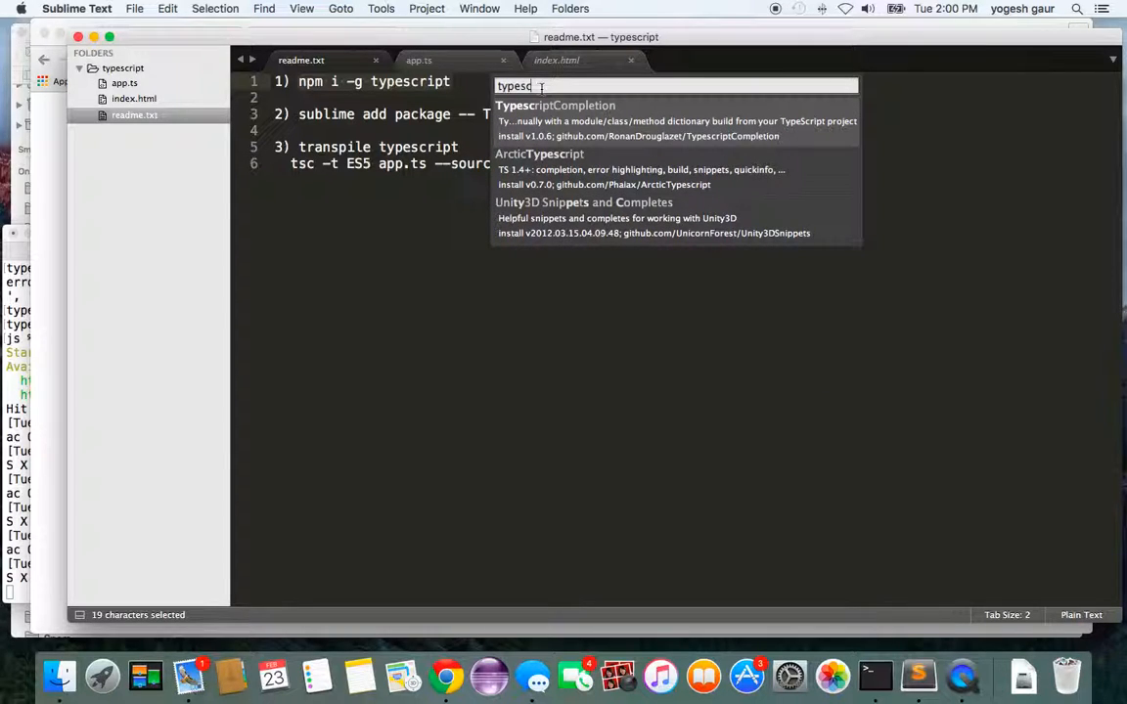
pyautogui.press('backspace')
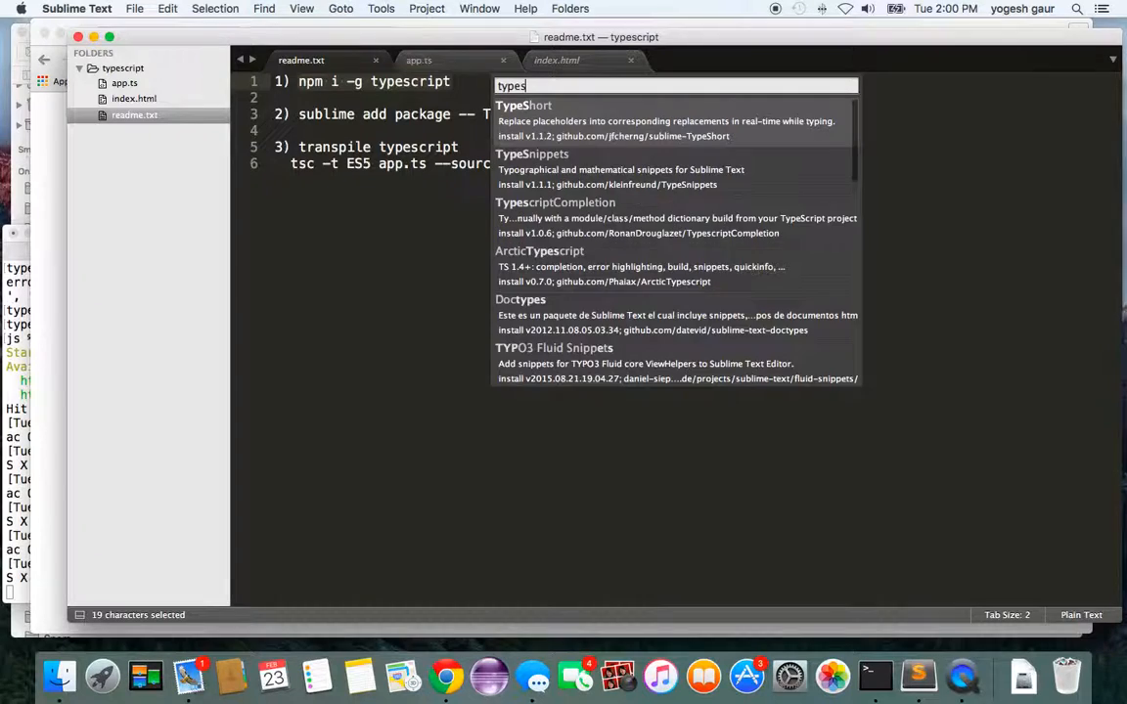
pyautogui.press('backspace')
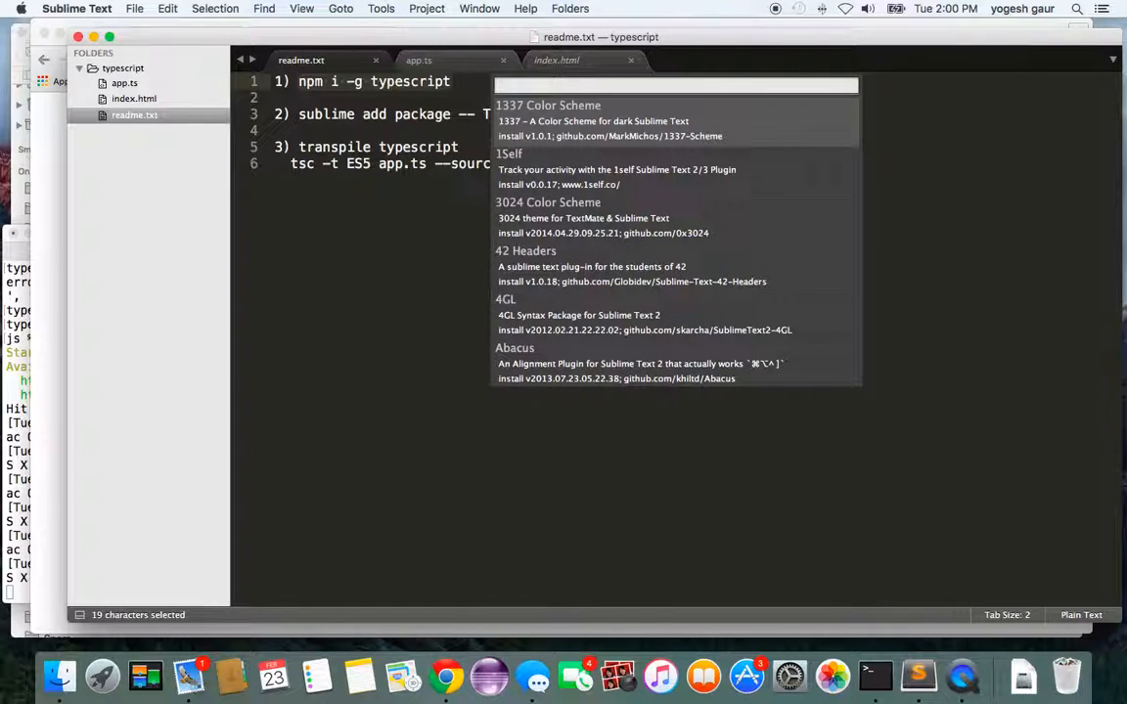
pyautogui.press('escape')
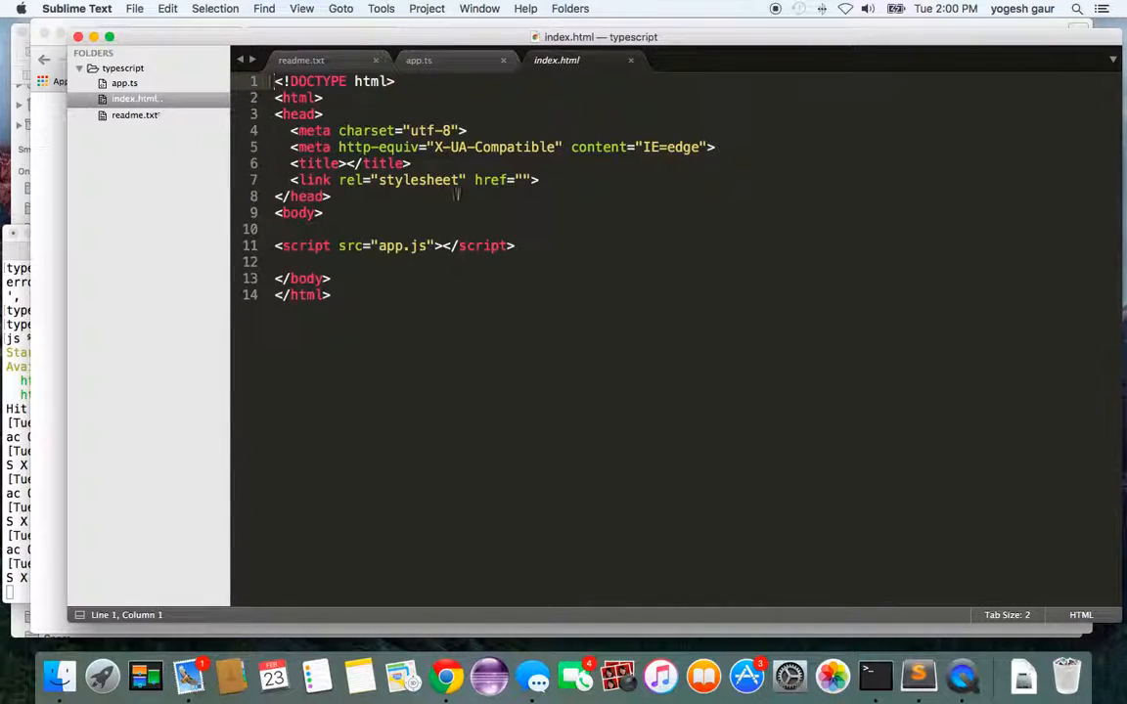
pyautogui.moveTo(376, 250)
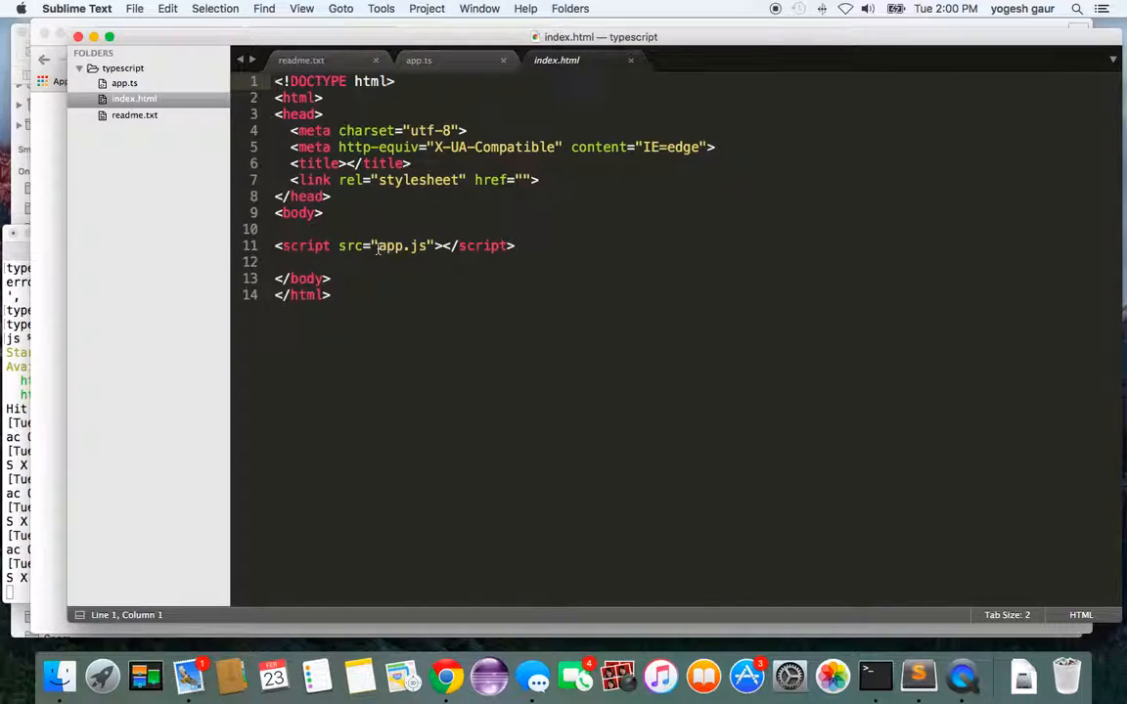
# Step: Review index.html loading app.js, then reopen readme.txt from the sidebar
pyautogui.click(323, 212)
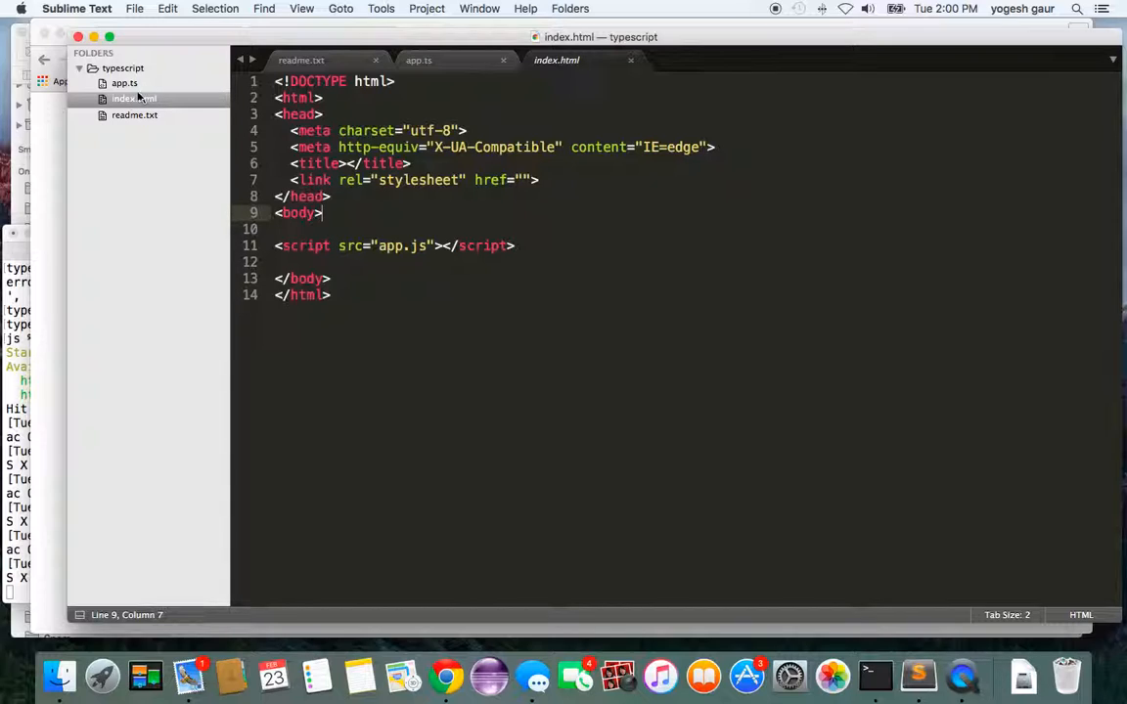
pyautogui.moveTo(149, 113)
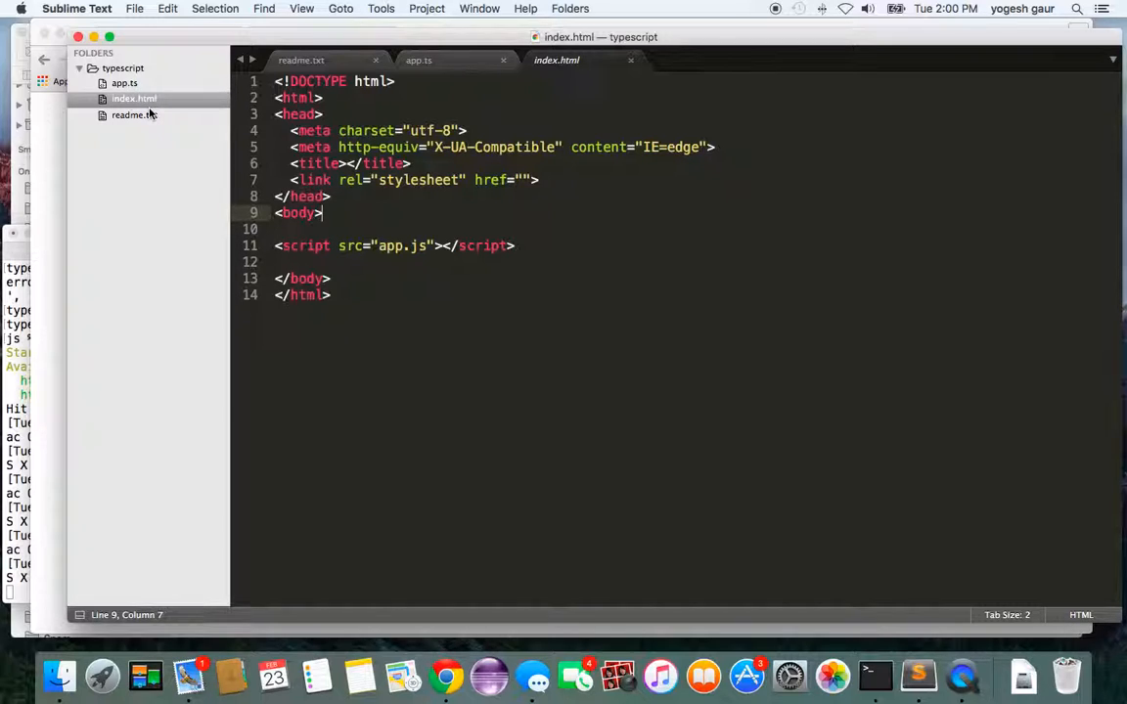
pyautogui.moveTo(370, 109)
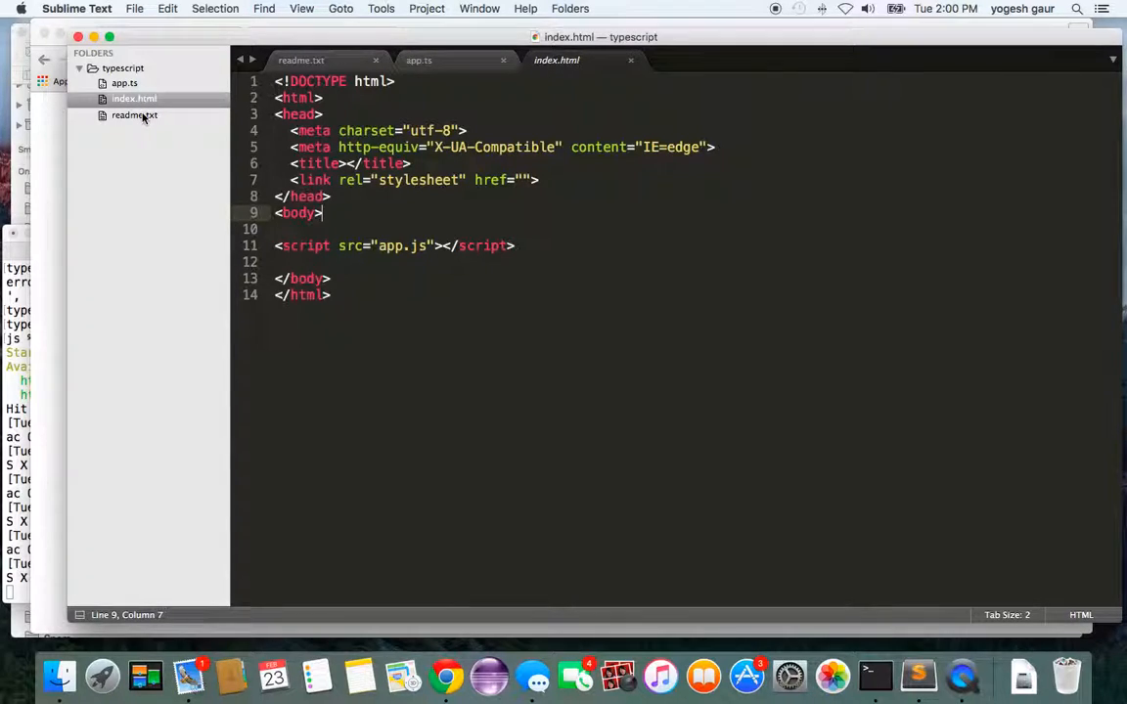
pyautogui.click(301, 59)
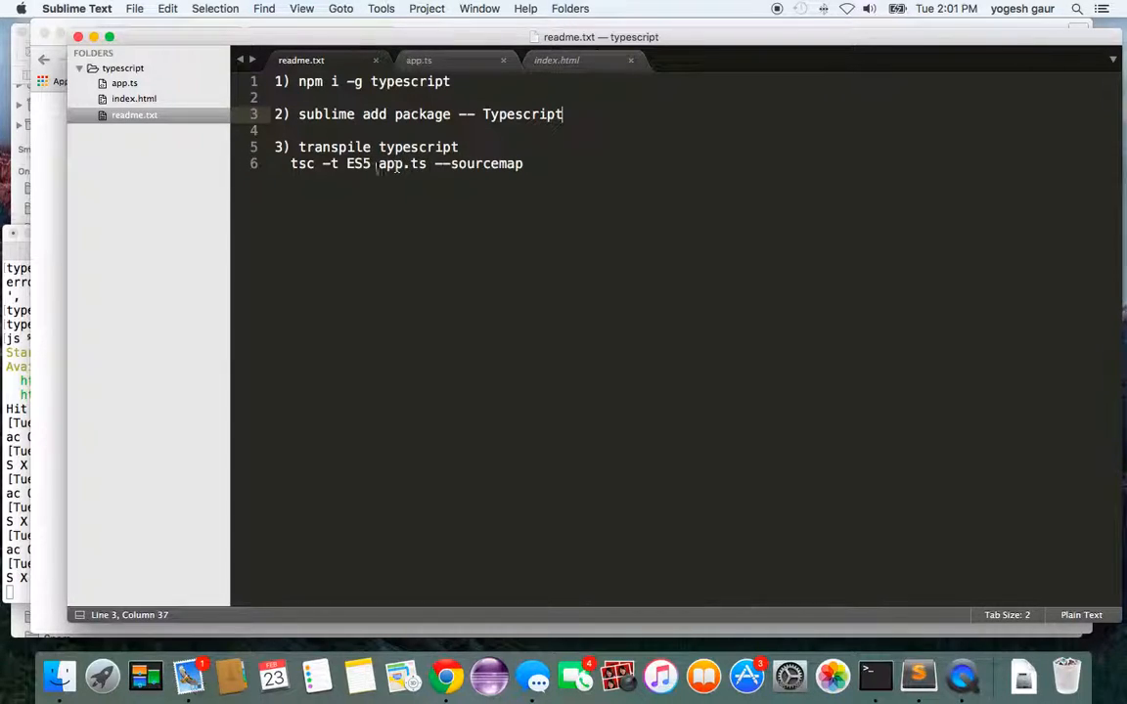
# Step: Select --sourcemap on line 6 of the readme, then bring up the TypeScript tutorial in Chrome
pyautogui.doubleClick(356, 165)
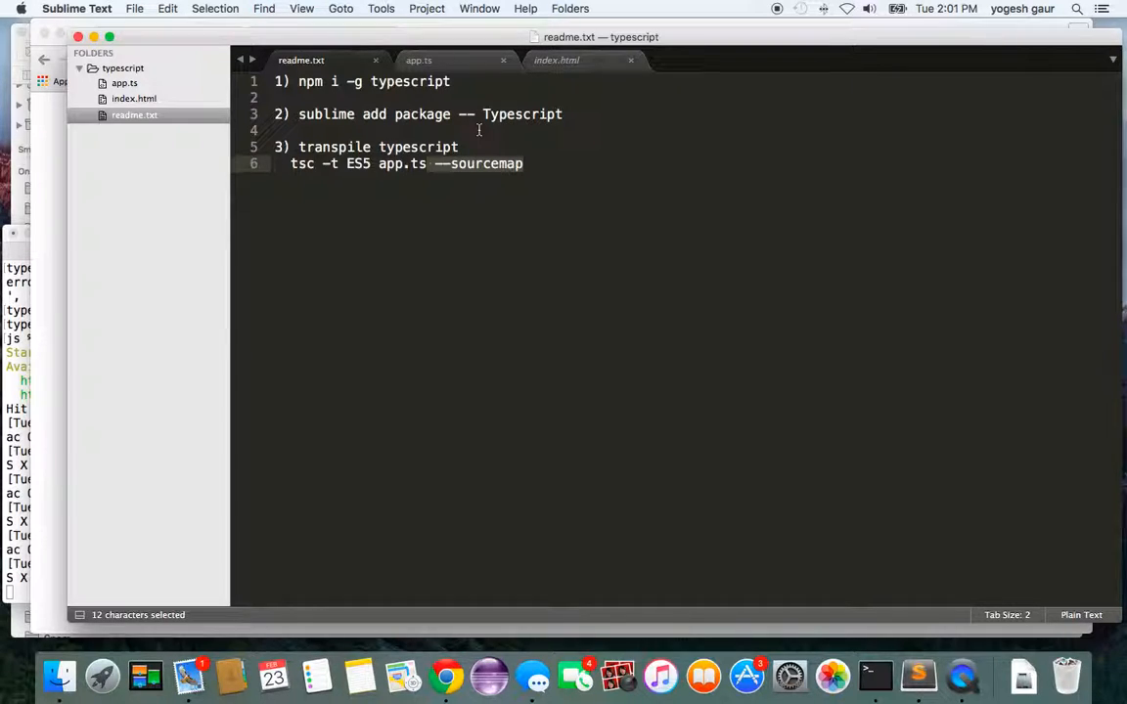
pyautogui.click(446, 675)
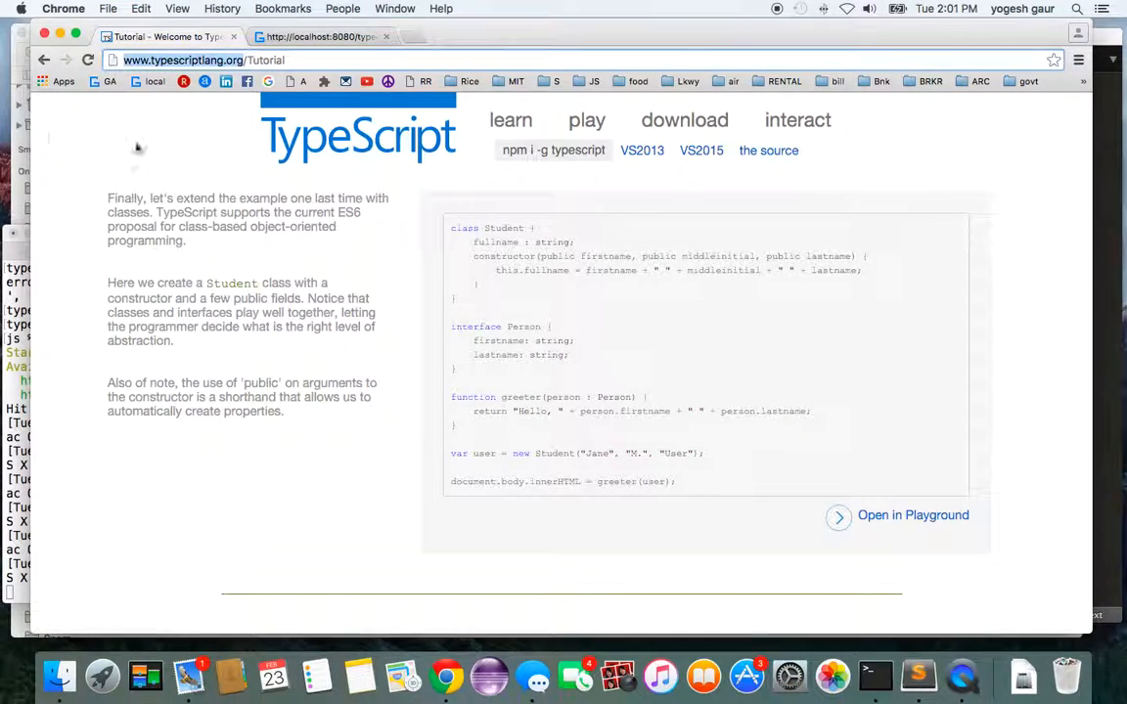
pyautogui.moveTo(172, 122)
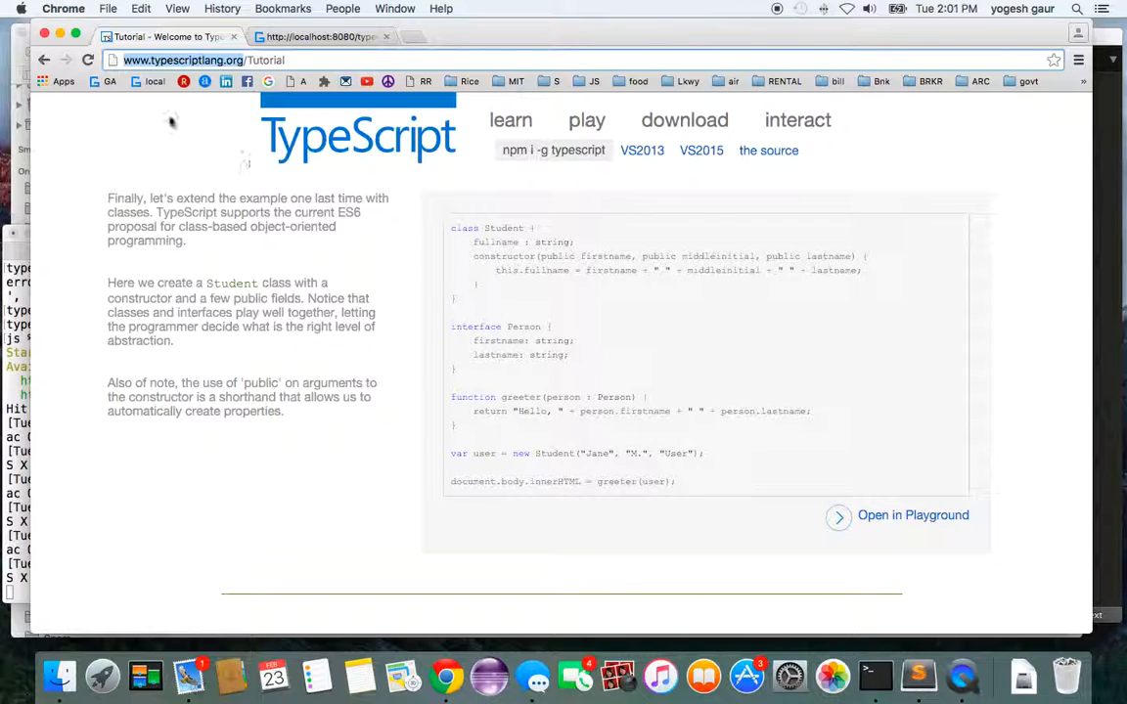
pyautogui.moveTo(603, 302)
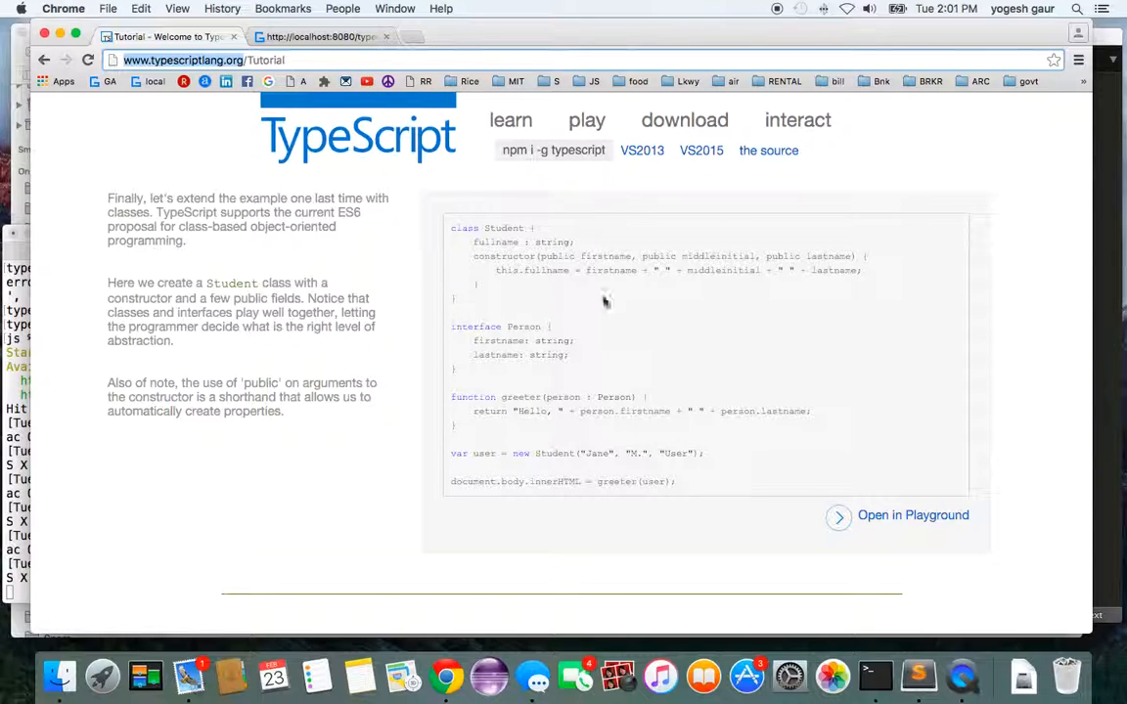
pyautogui.moveTo(680, 485)
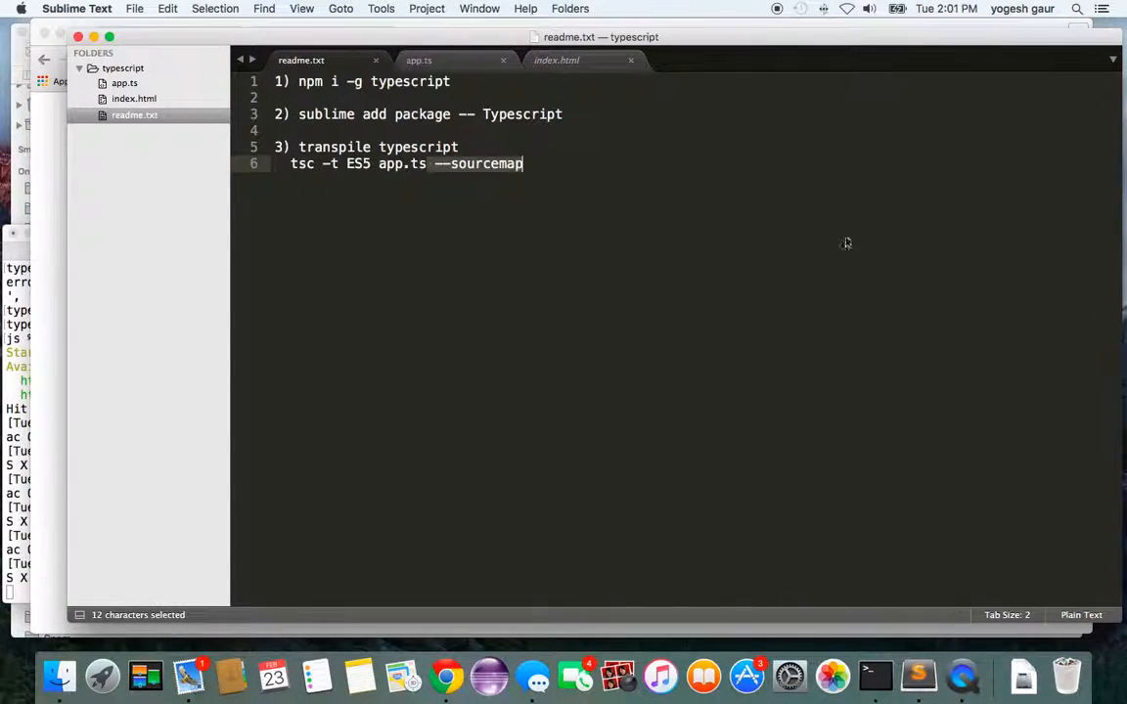
# Step: Select greeter on line 19 of app.ts, save the file, and return to readme.txt
pyautogui.click(419, 58)
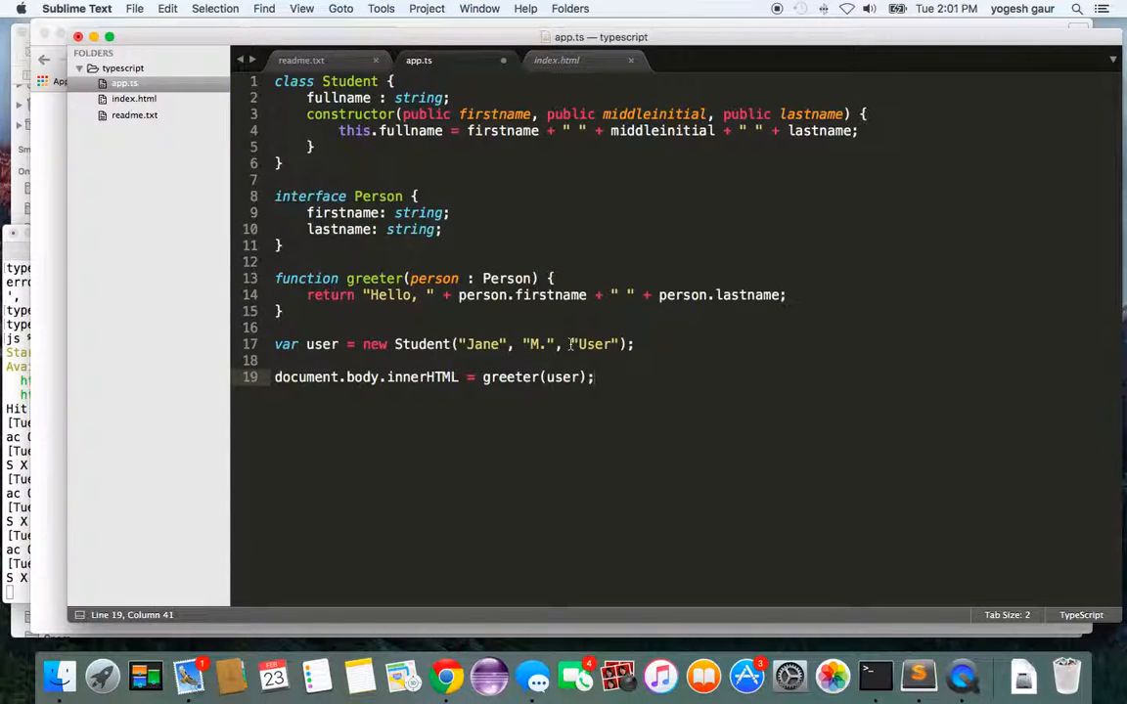
pyautogui.click(415, 376)
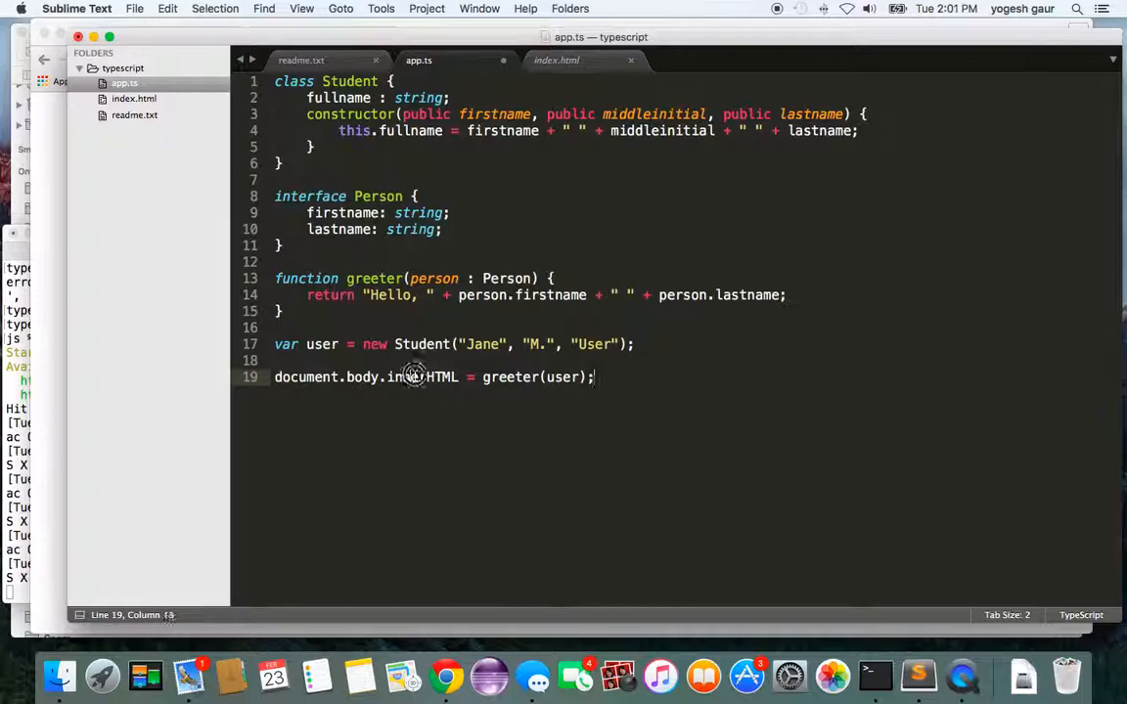
pyautogui.doubleClick(509, 375)
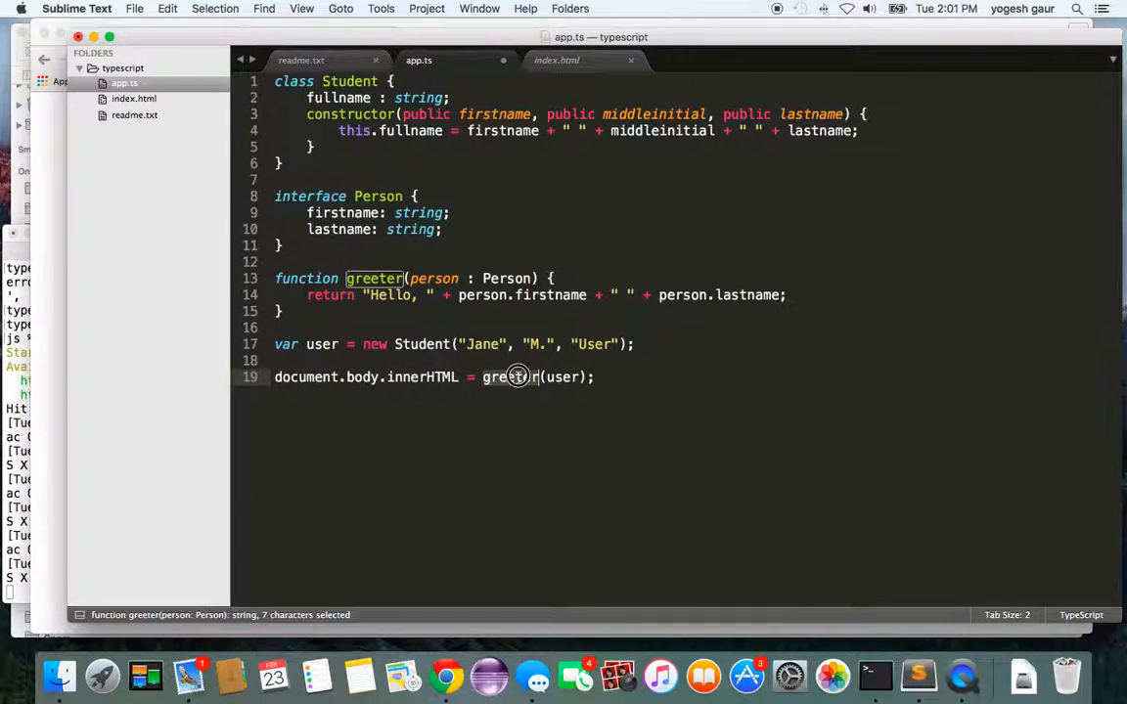
pyautogui.moveTo(519, 376)
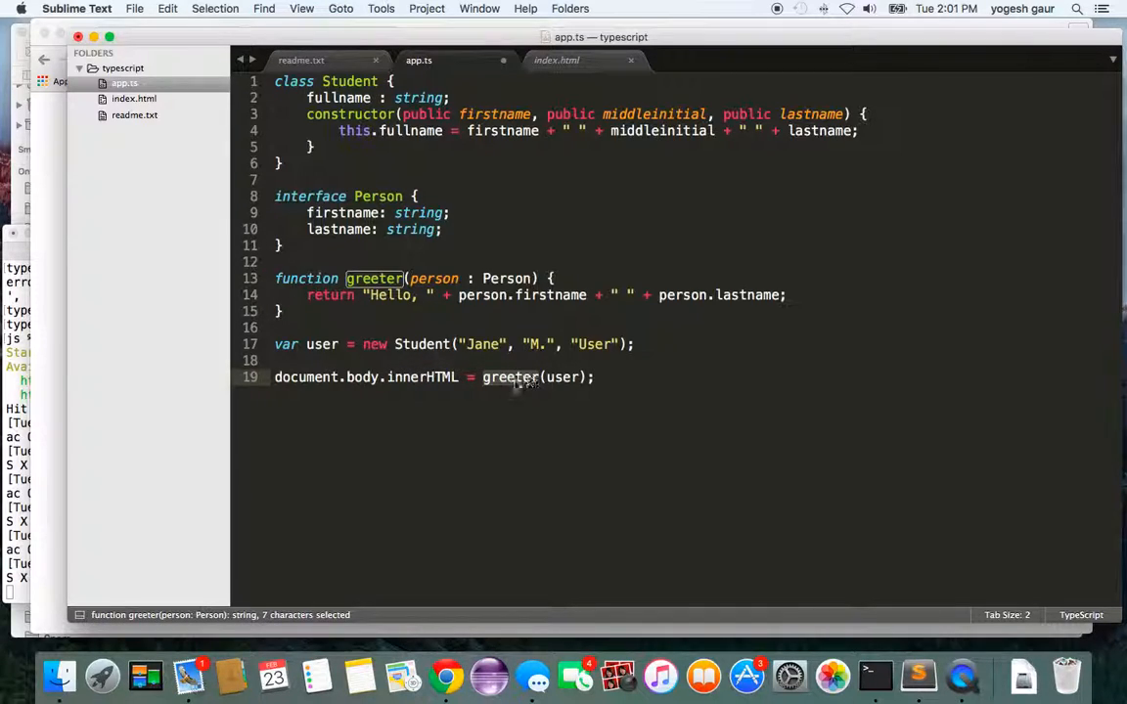
pyautogui.moveTo(528, 329)
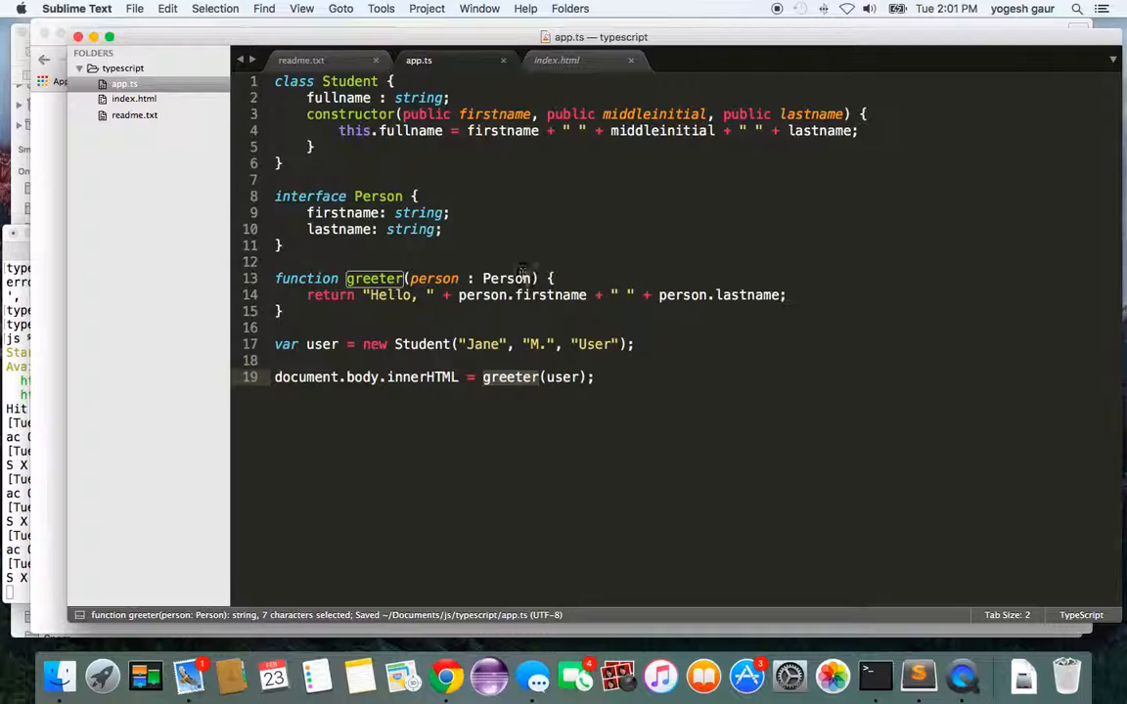
pyautogui.click(301, 58)
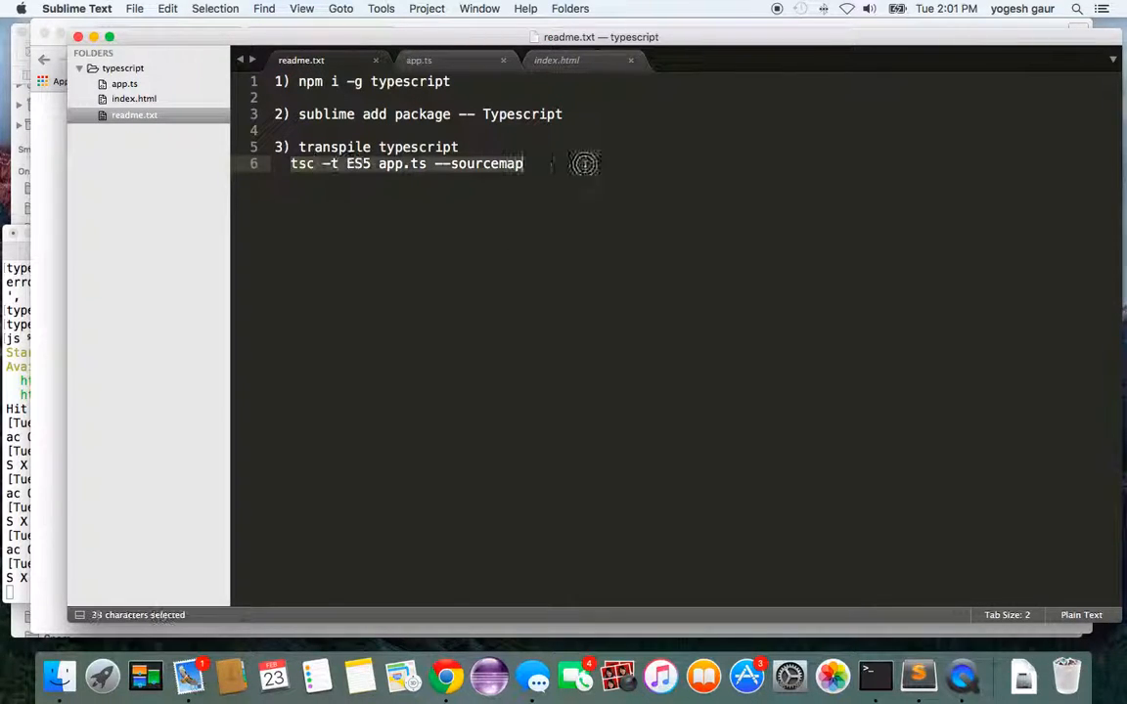
# Step: Copy the transpile command, stop http-server in Terminal and cd into typescript/
pyautogui.press('cmd+c')
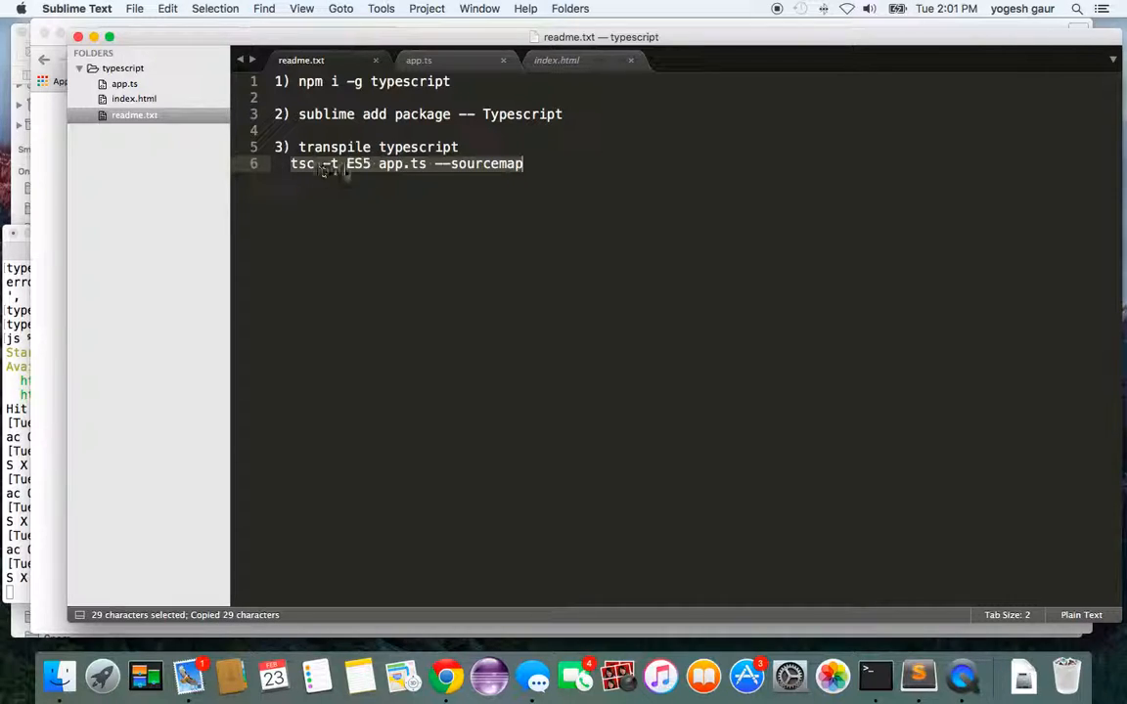
pyautogui.click(874, 677)
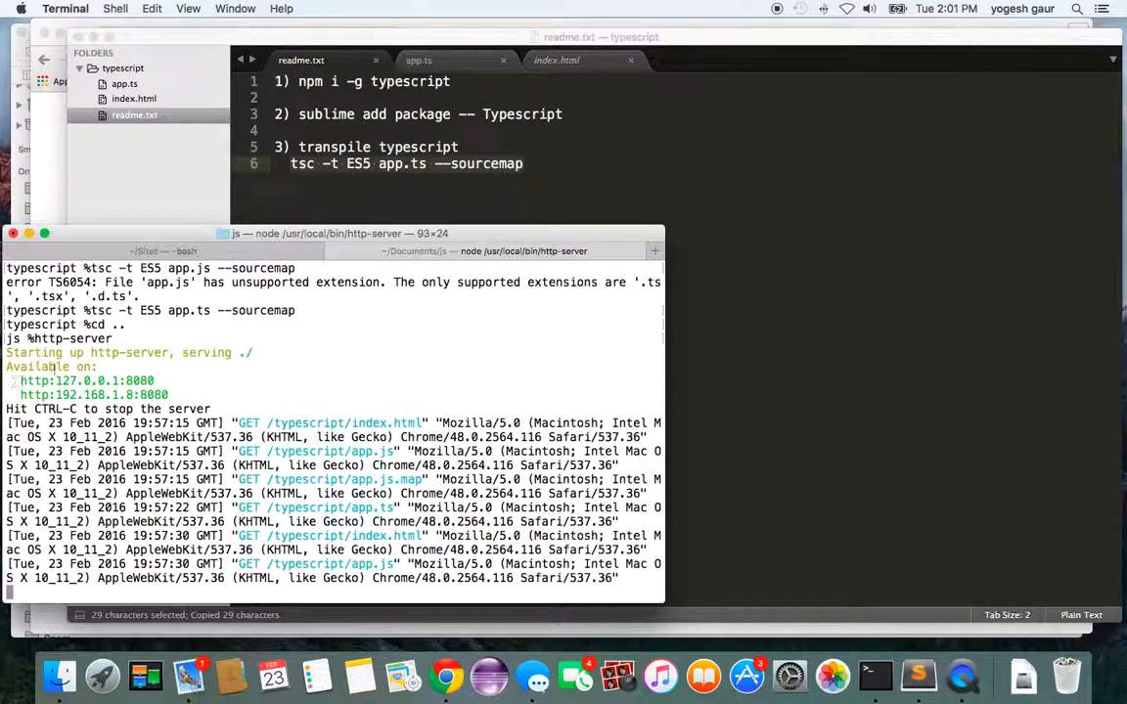
pyautogui.press('ctrl+c')
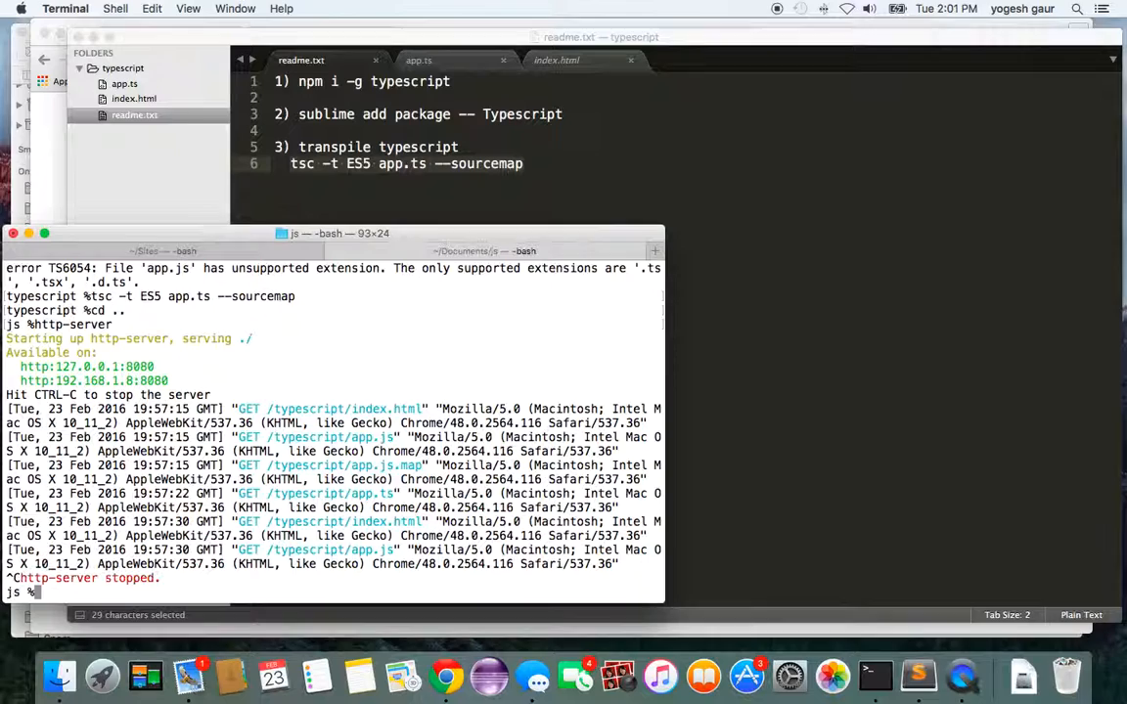
pyautogui.write('cd t')
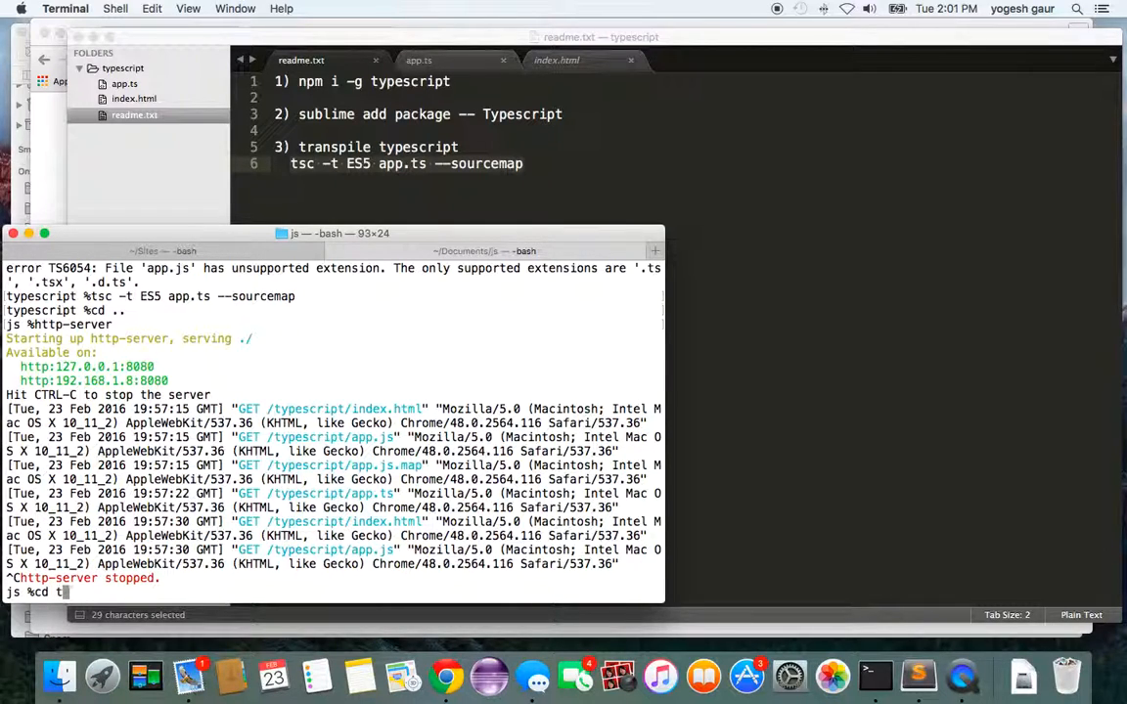
pyautogui.press('Return')
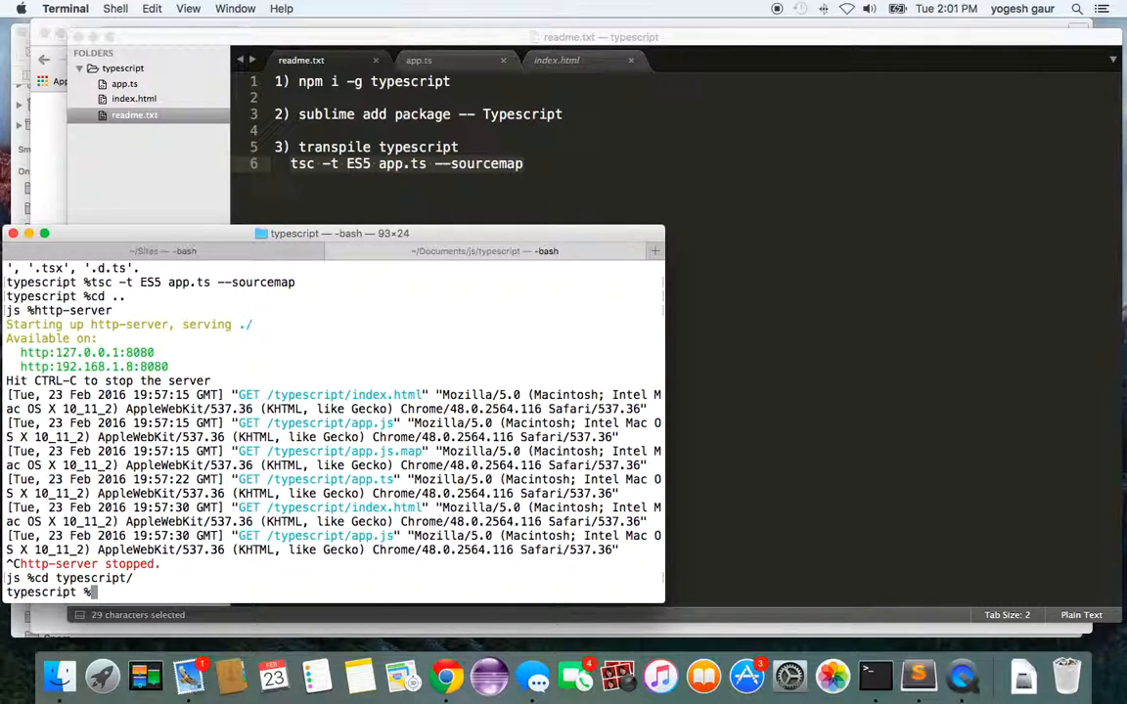
# Step: Run tsc -t ES5 app.ts --sourcemap to produce app.js and app.js.map
pyautogui.write('tsc -t ES5 app.ts --sourcemap')
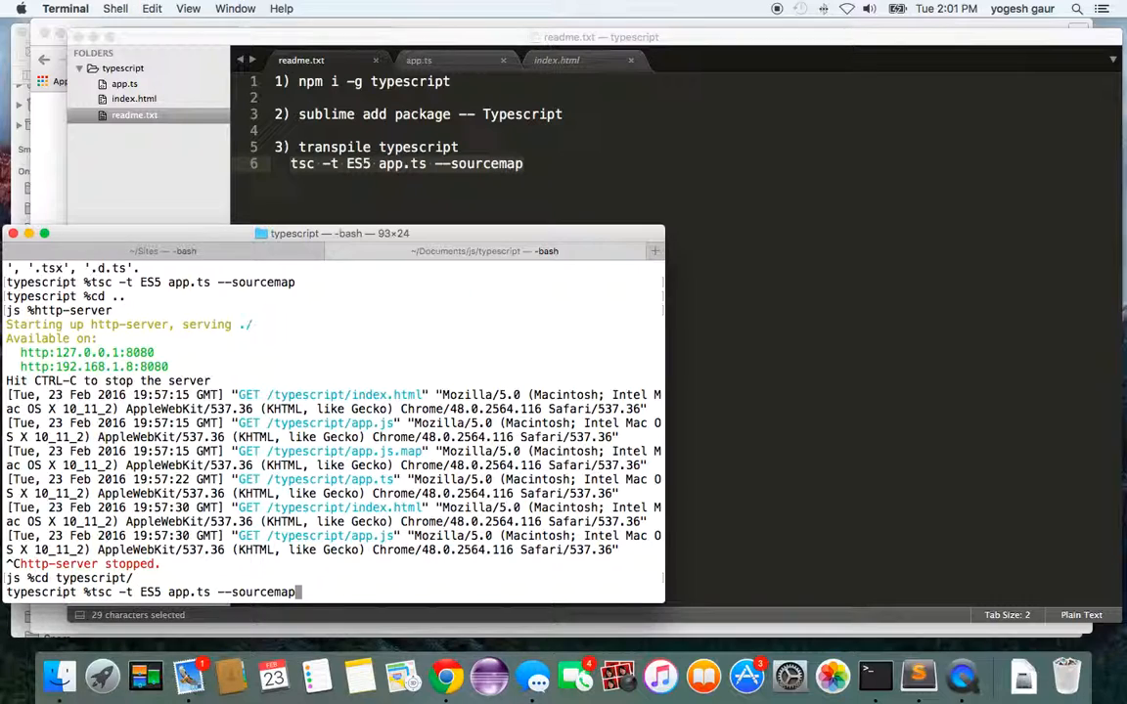
pyautogui.press('Return')
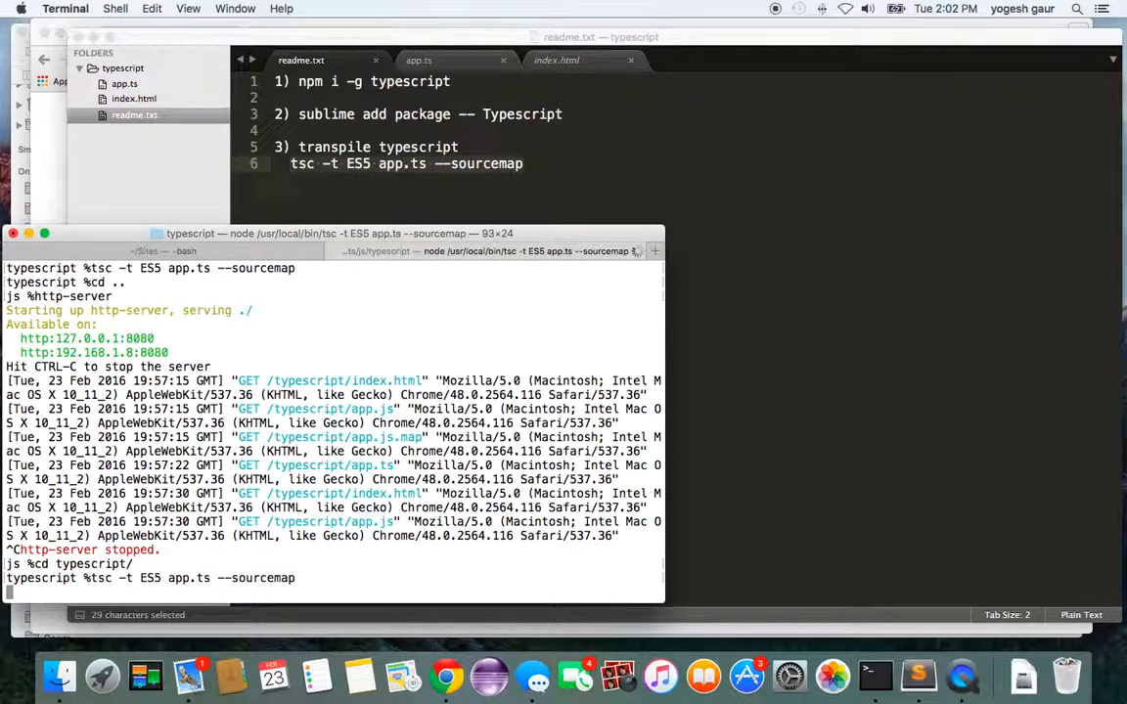
pyautogui.press('Return')
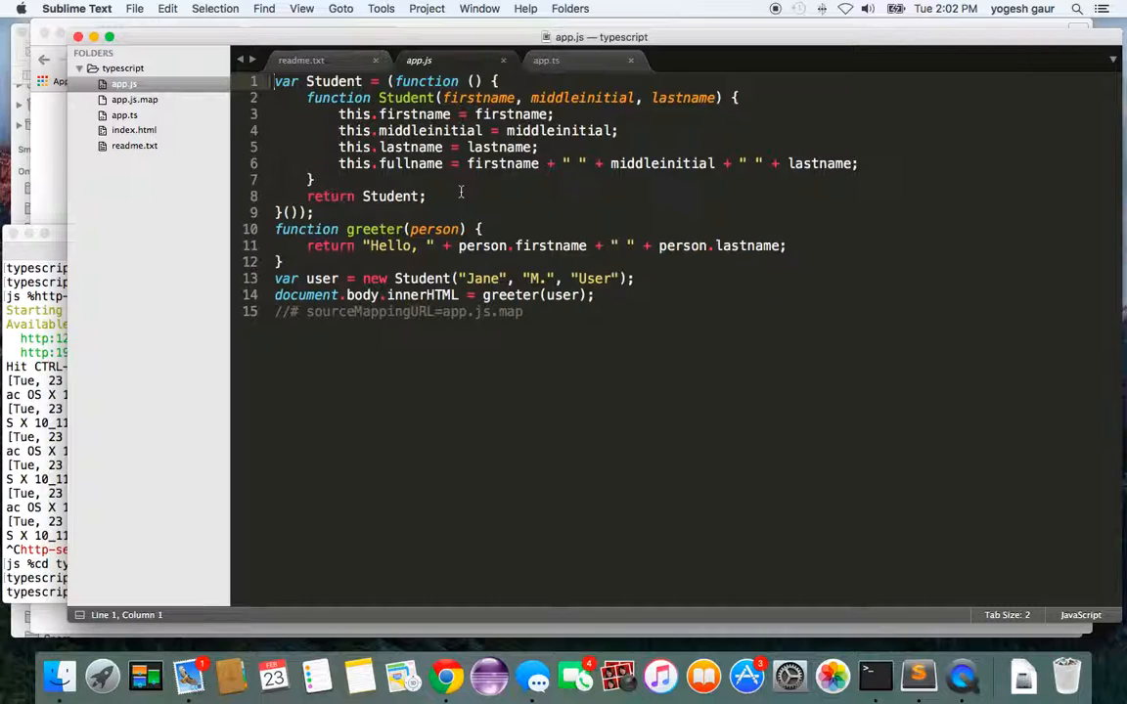
# Step: Close the generated app.js and bring app.ts back to the front
pyautogui.click(133, 98)
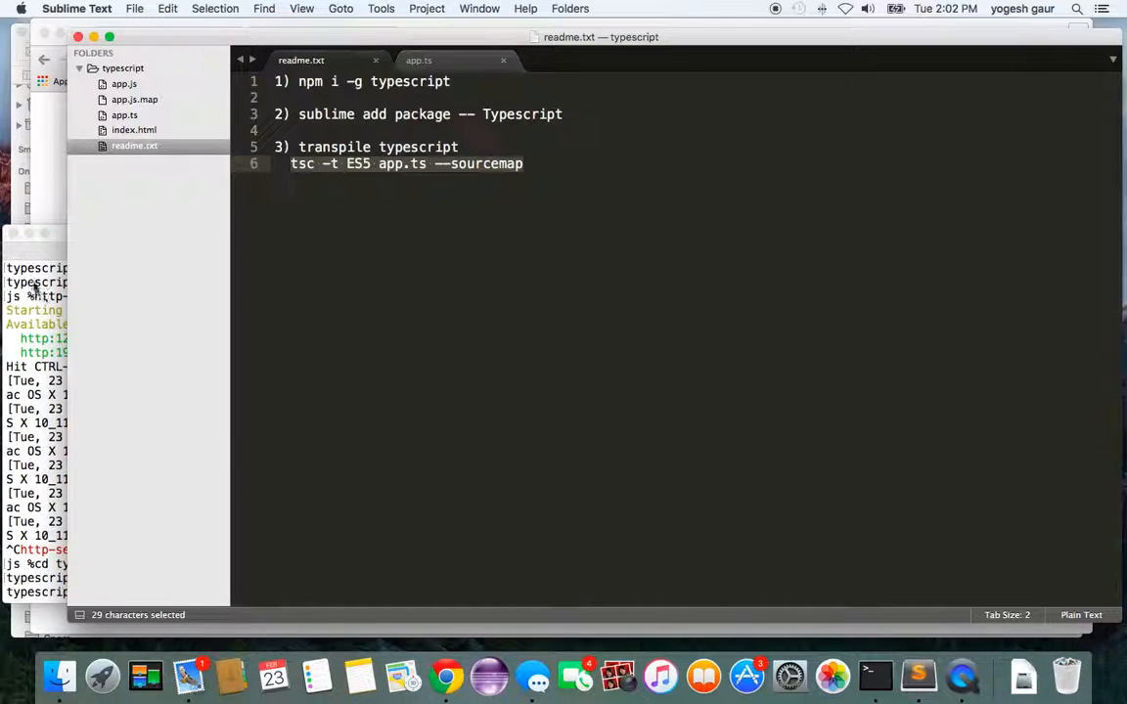
pyautogui.click(418, 58)
pyautogui.write('t')
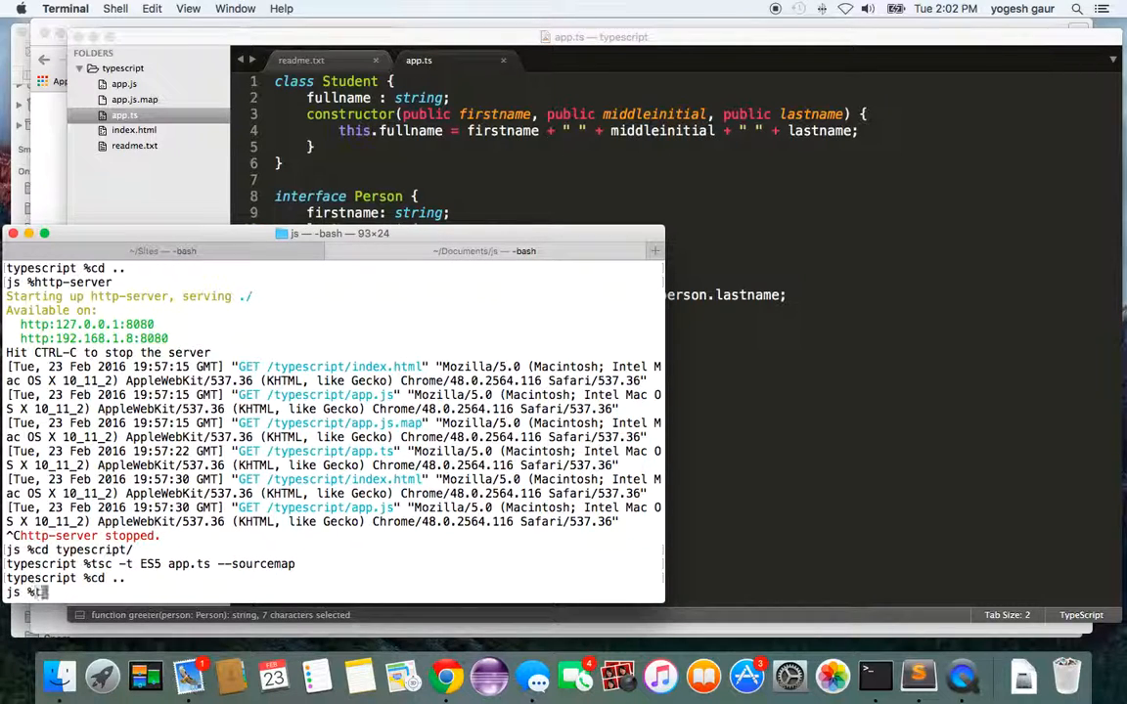
# Step: Relaunch http-server from the parent folder
pyautogui.write('http-sev')
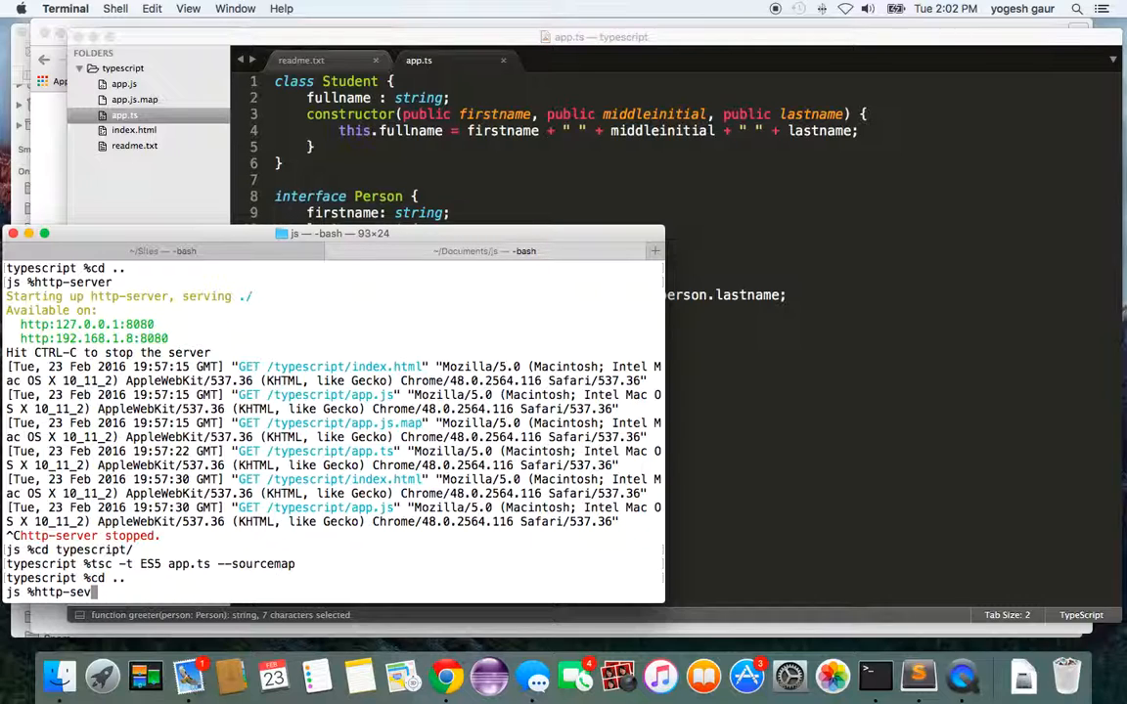
pyautogui.press('Return')
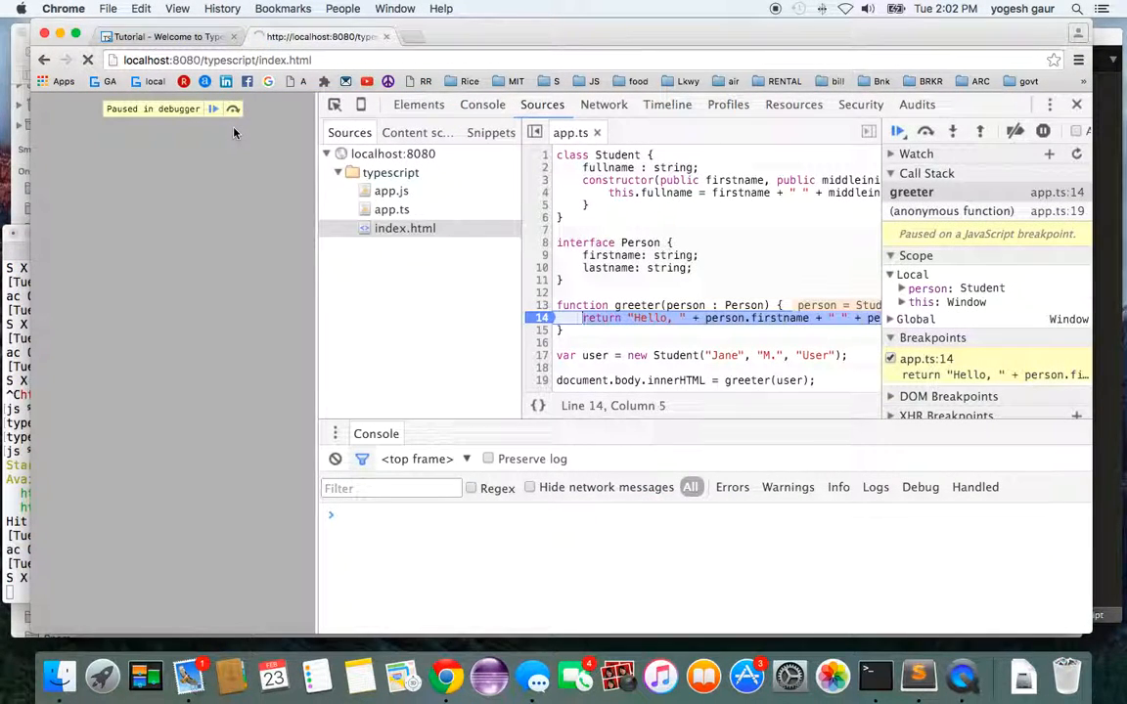
# Step: Resume past the breakpoint to show Hello, Jane User, view index.html in Sources, and return to app.ts
pyautogui.click(896, 129)
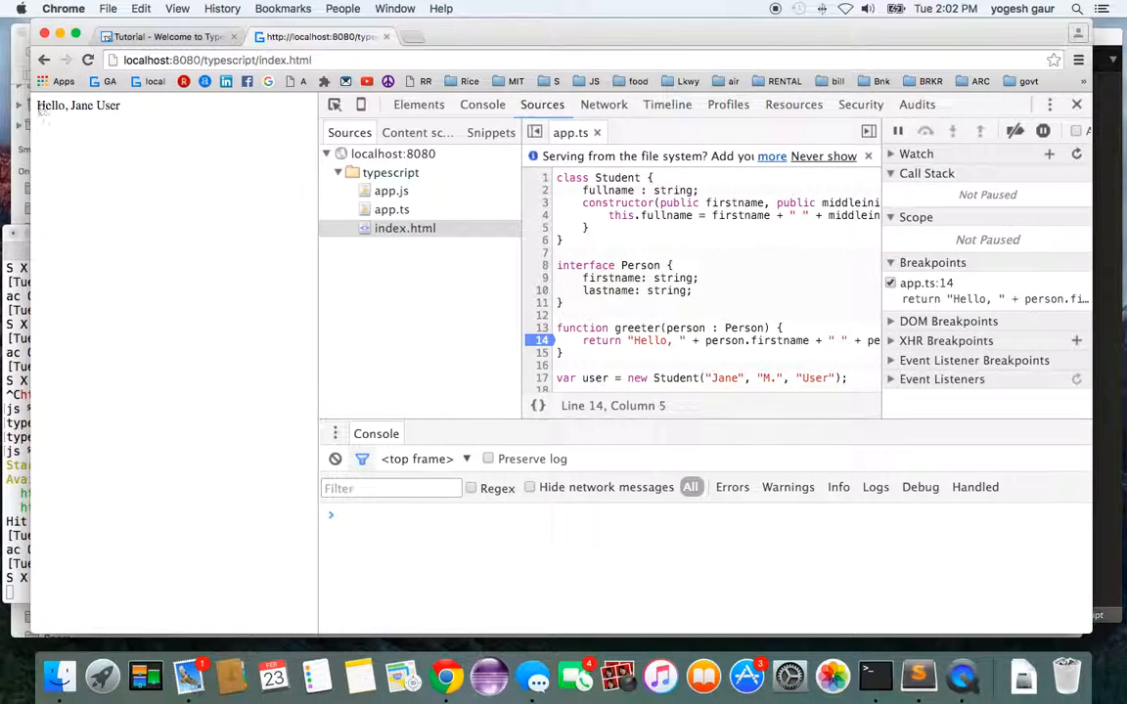
pyautogui.doubleClick(79, 105)
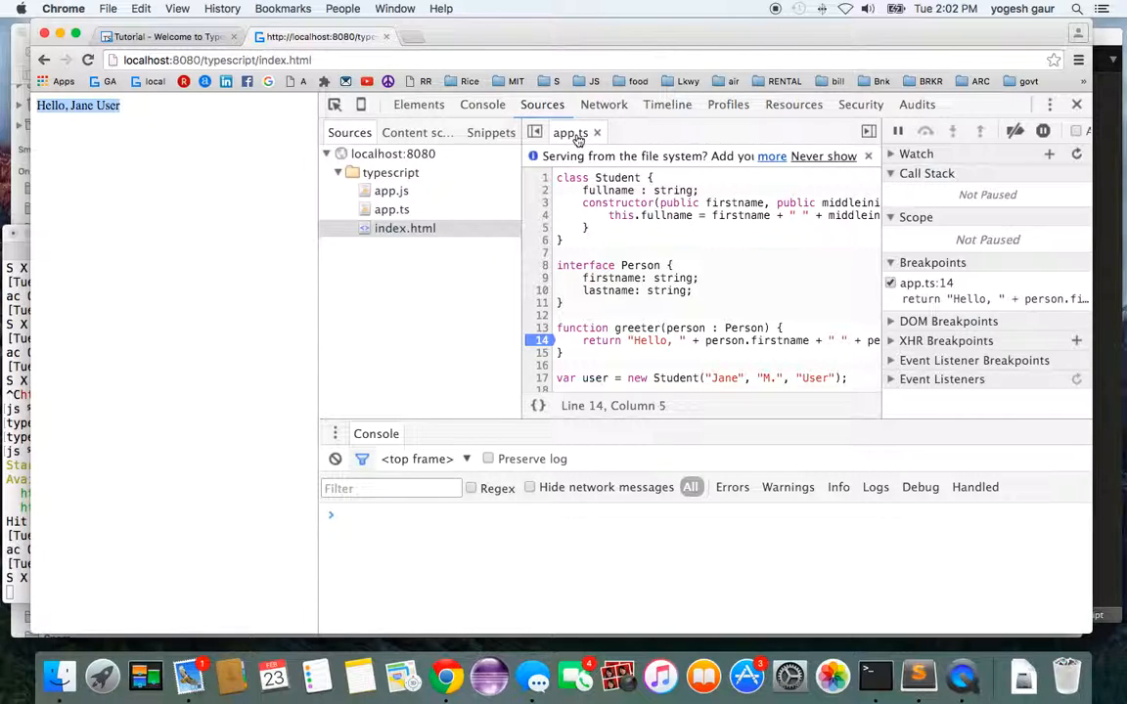
pyautogui.moveTo(571, 133)
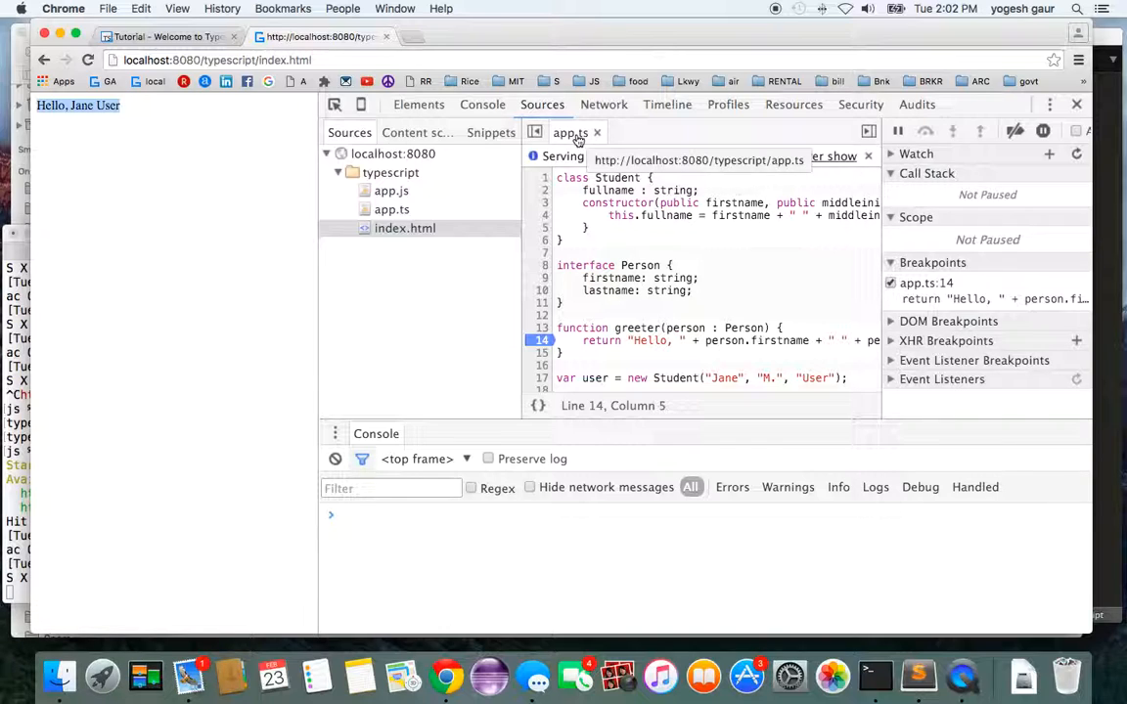
pyautogui.moveTo(391, 192)
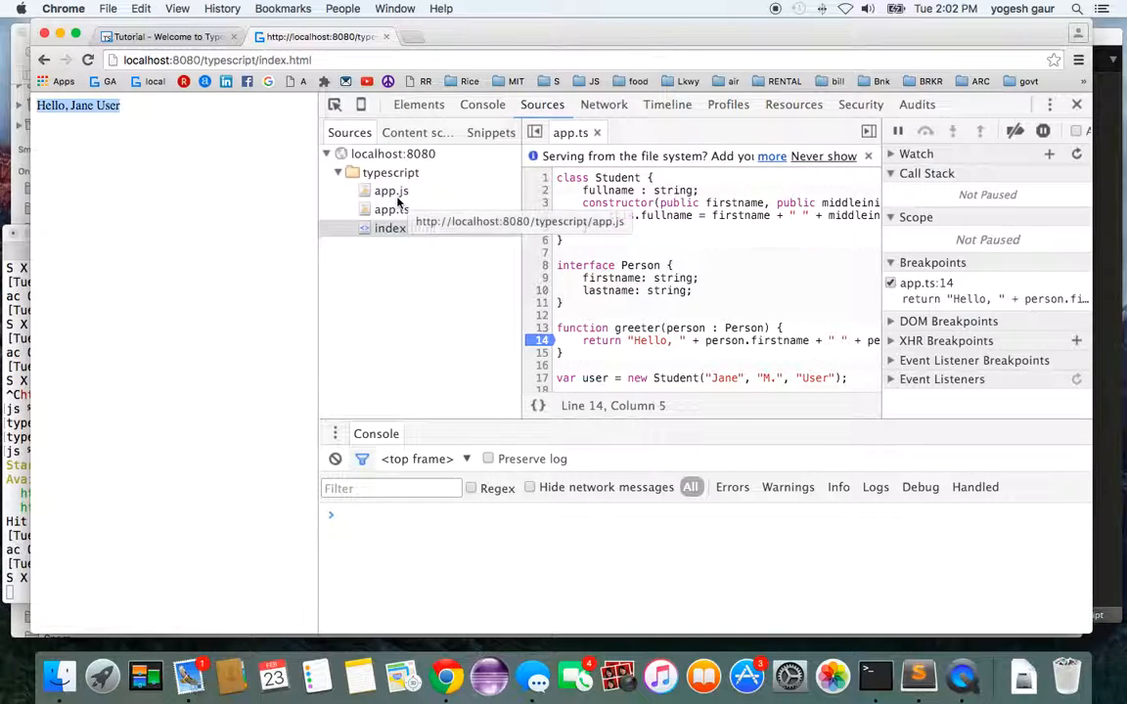
pyautogui.click(391, 227)
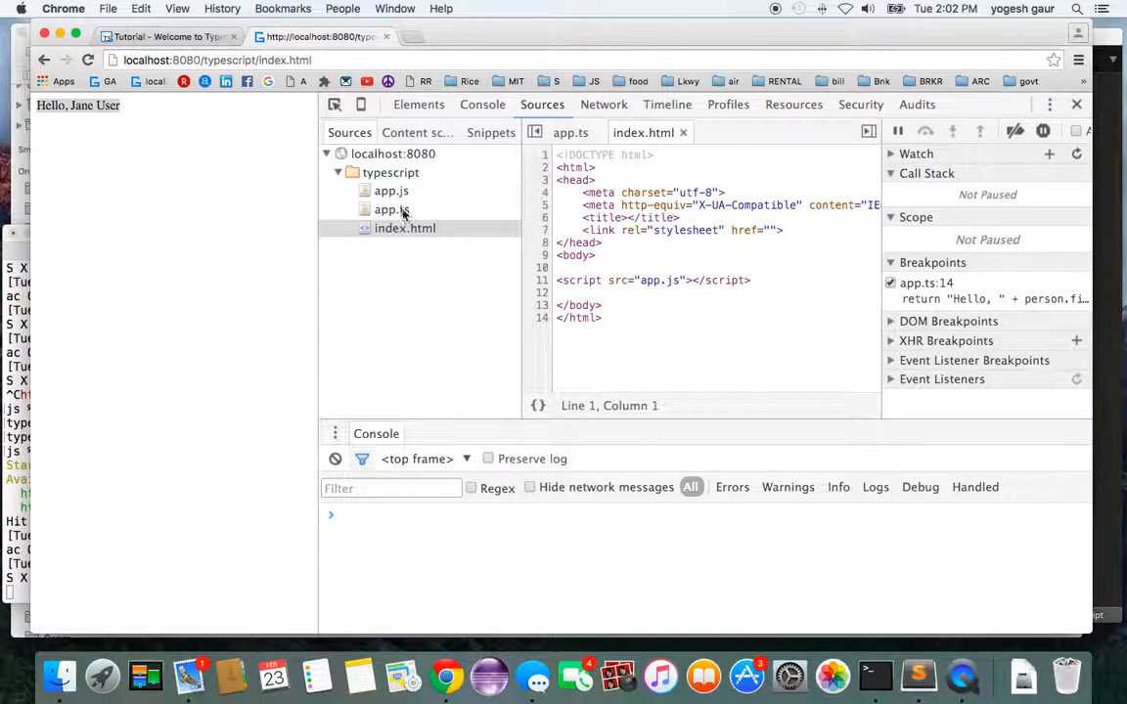
pyautogui.click(391, 210)
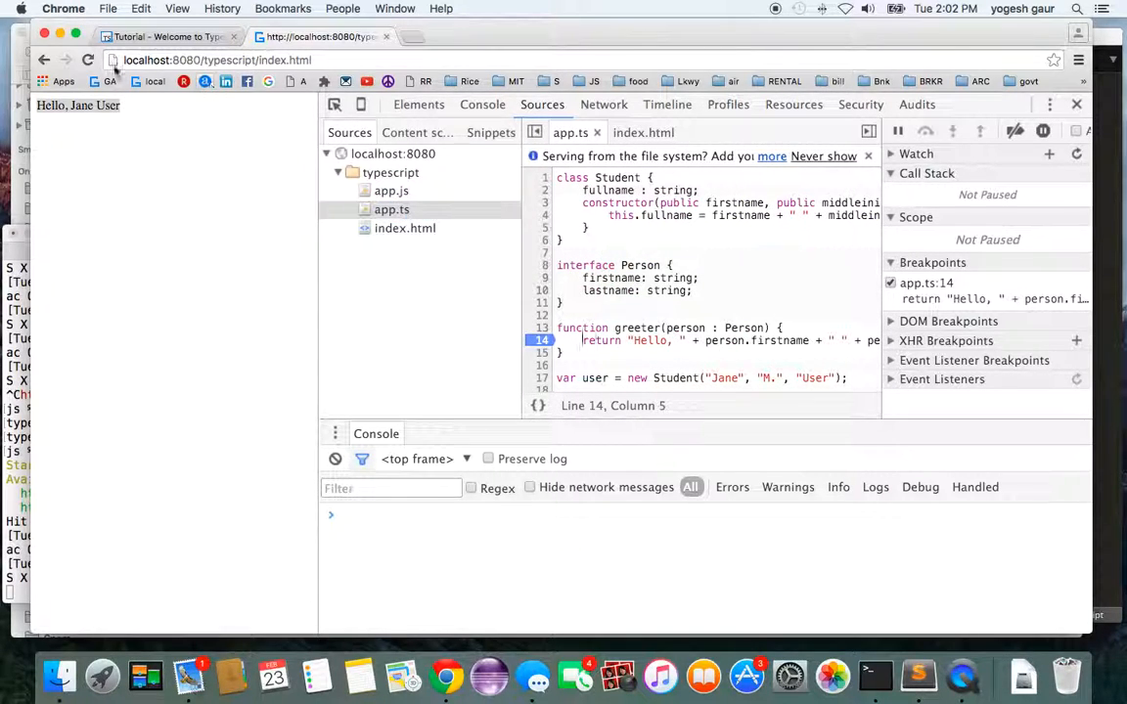
# Step: Reload to pause at app.ts line 14, inspect the person object's fields under Scope, then switch to Sublime Text
pyautogui.click(87, 59)
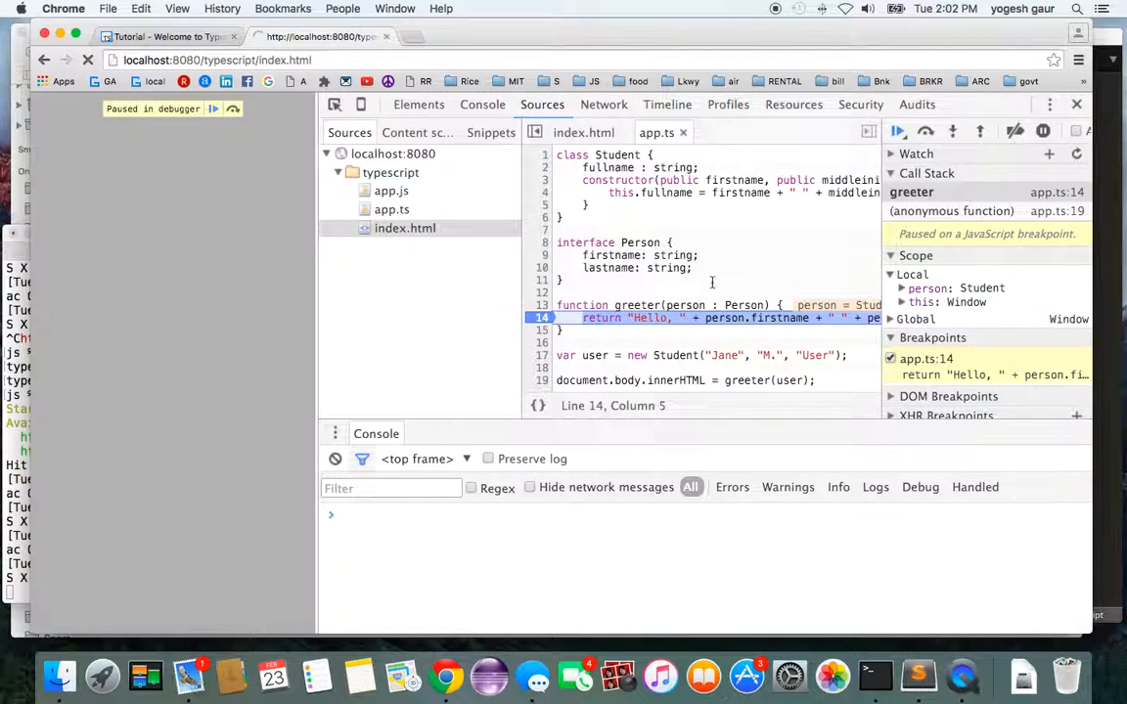
pyautogui.moveTo(759, 317)
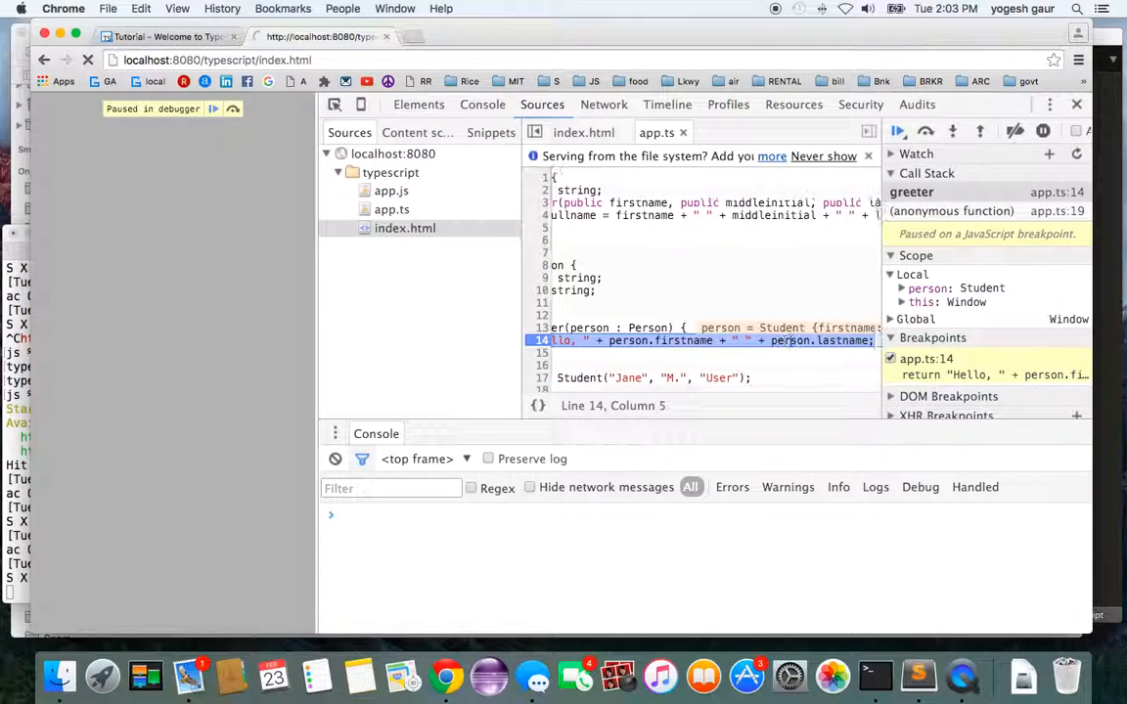
pyautogui.click(899, 287)
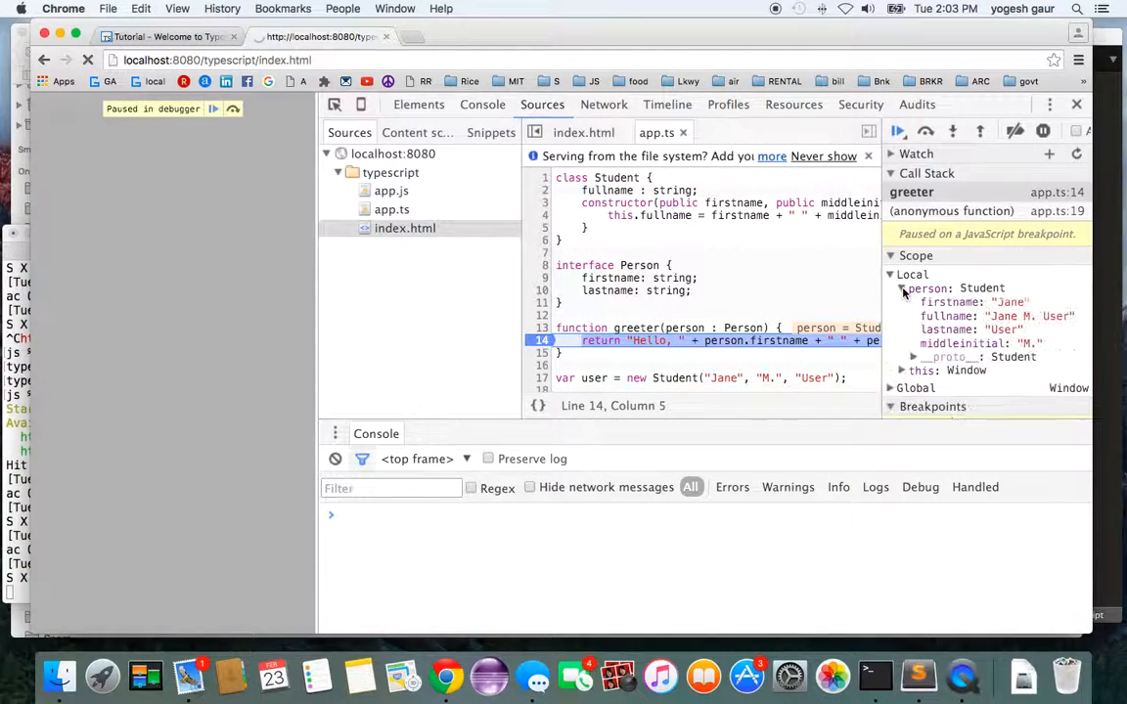
pyautogui.click(900, 287)
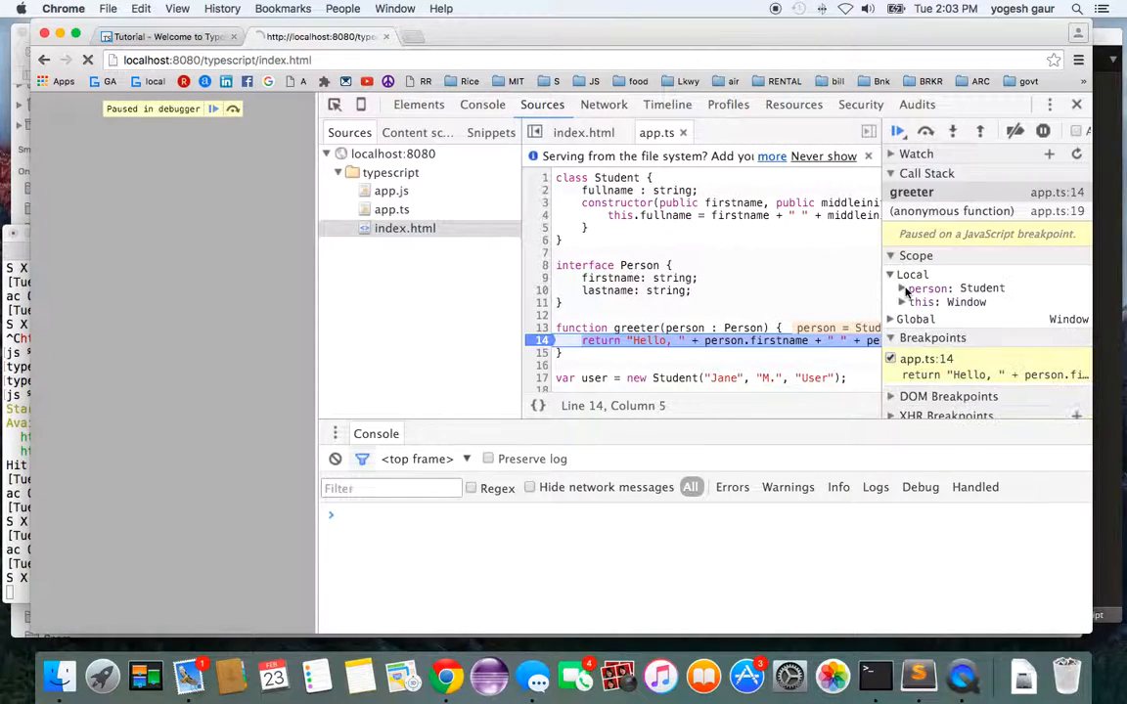
pyautogui.click(918, 675)
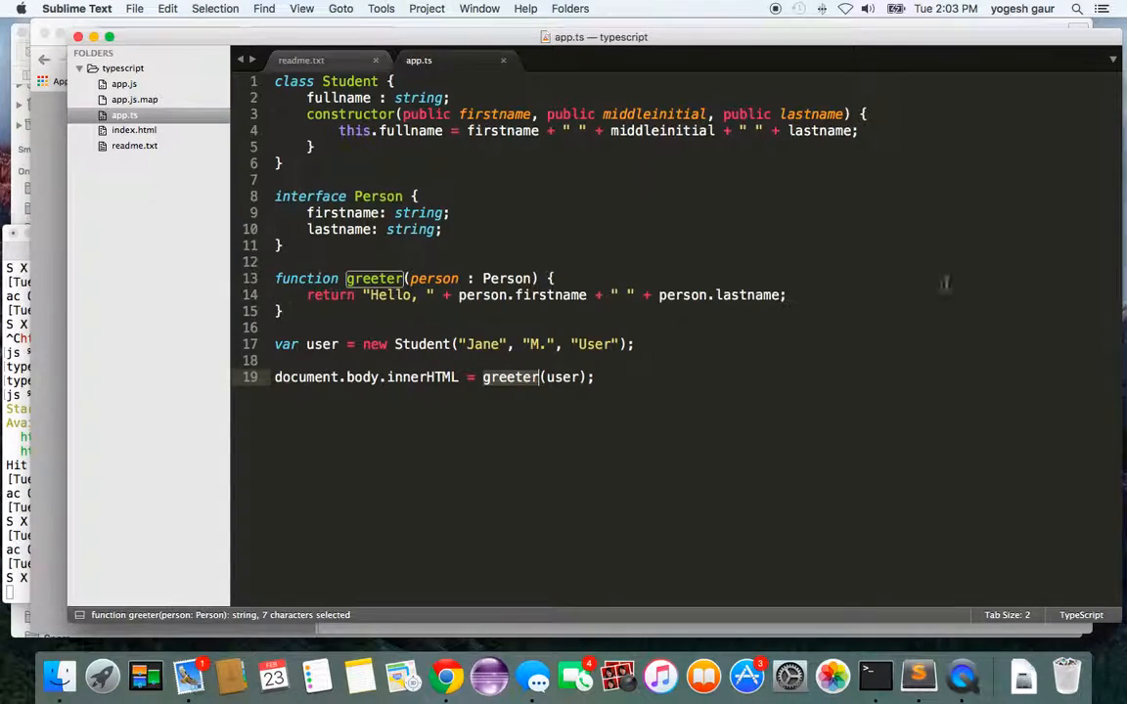
pyautogui.moveTo(420, 79)
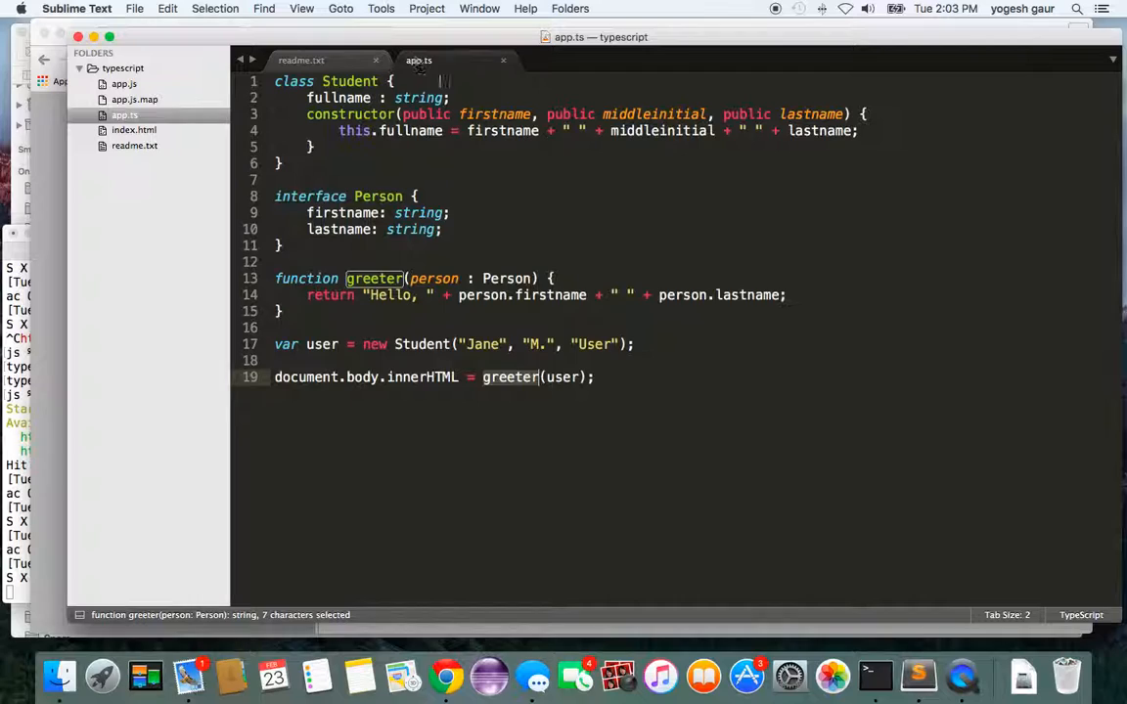
# Step: Edit the end of line 14 in app.ts, save it, and switch to readme.txt
pyautogui.click(781, 294)
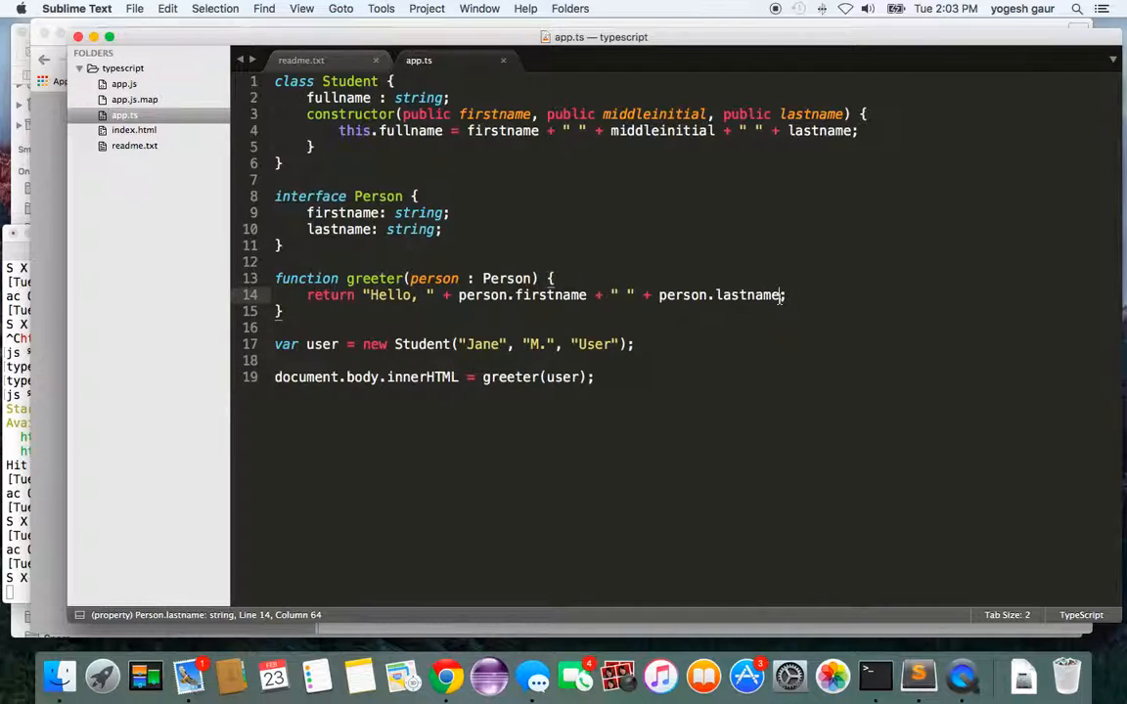
pyautogui.press('backspace')
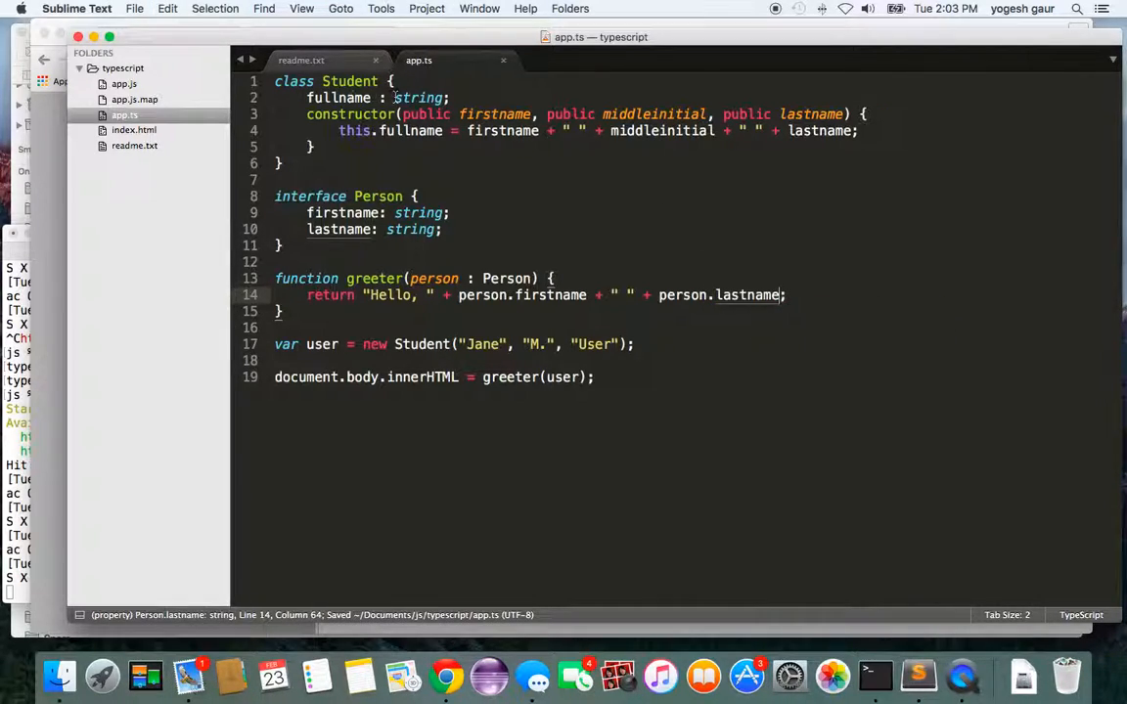
pyautogui.click(301, 59)
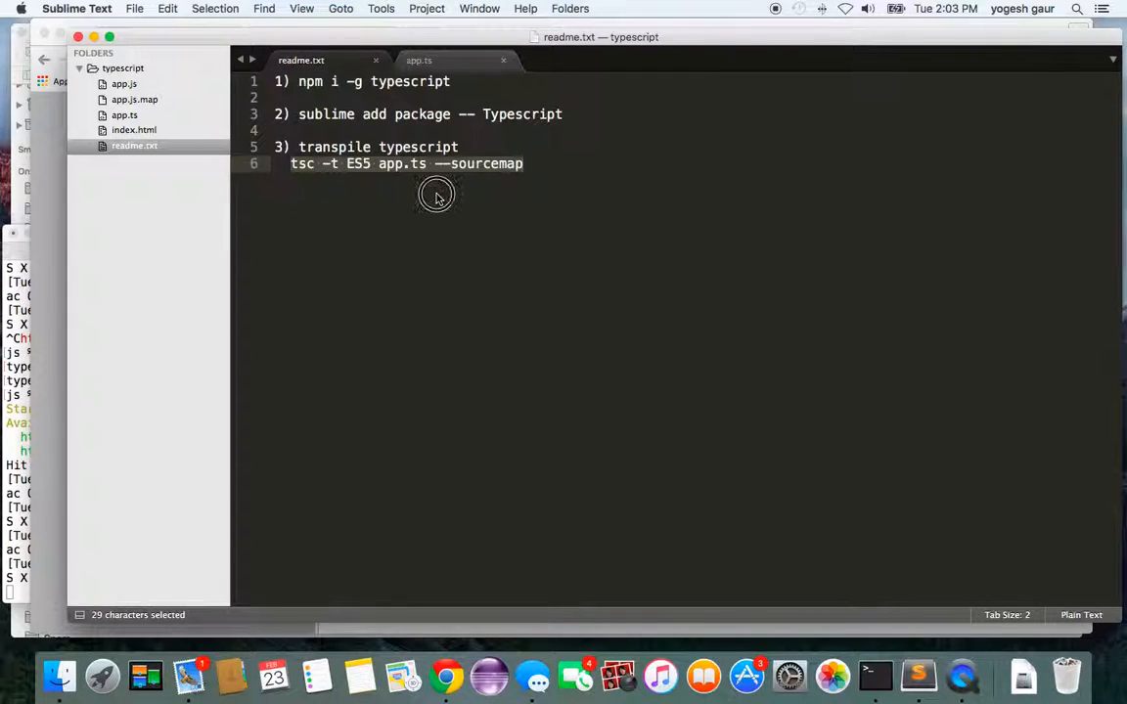
# Step: Review the readme's TypeScript install and tsc transpile steps, then switch to the generated app.js
pyautogui.click(436, 191)
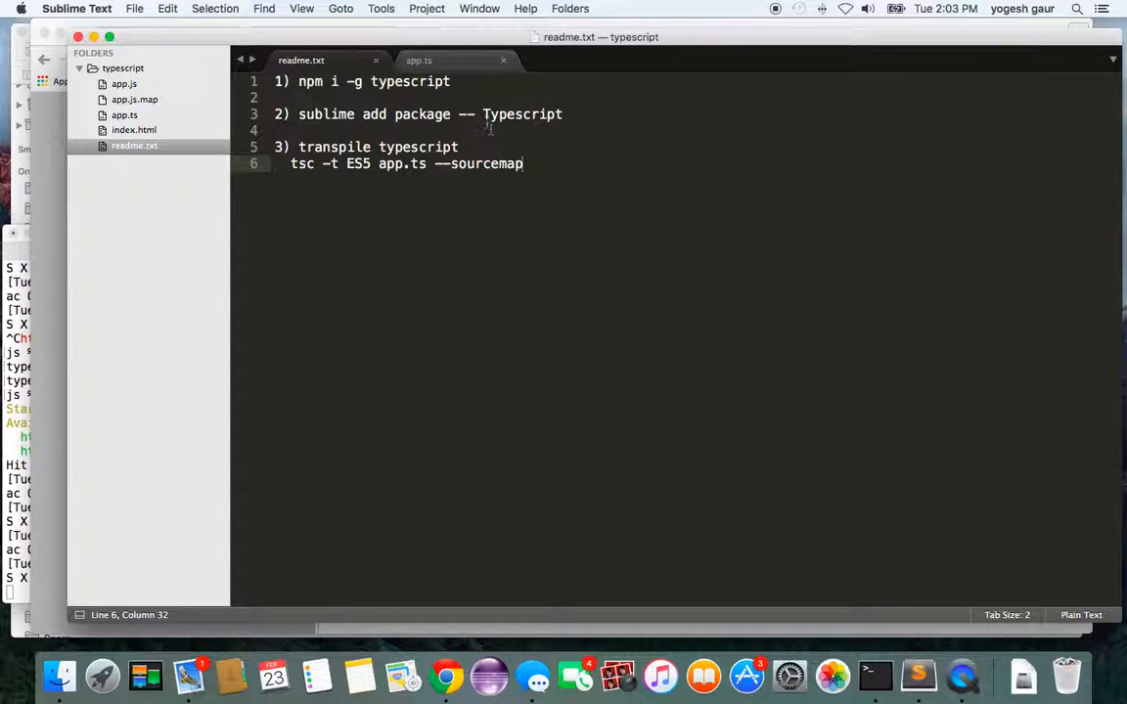
pyautogui.doubleClick(520, 114)
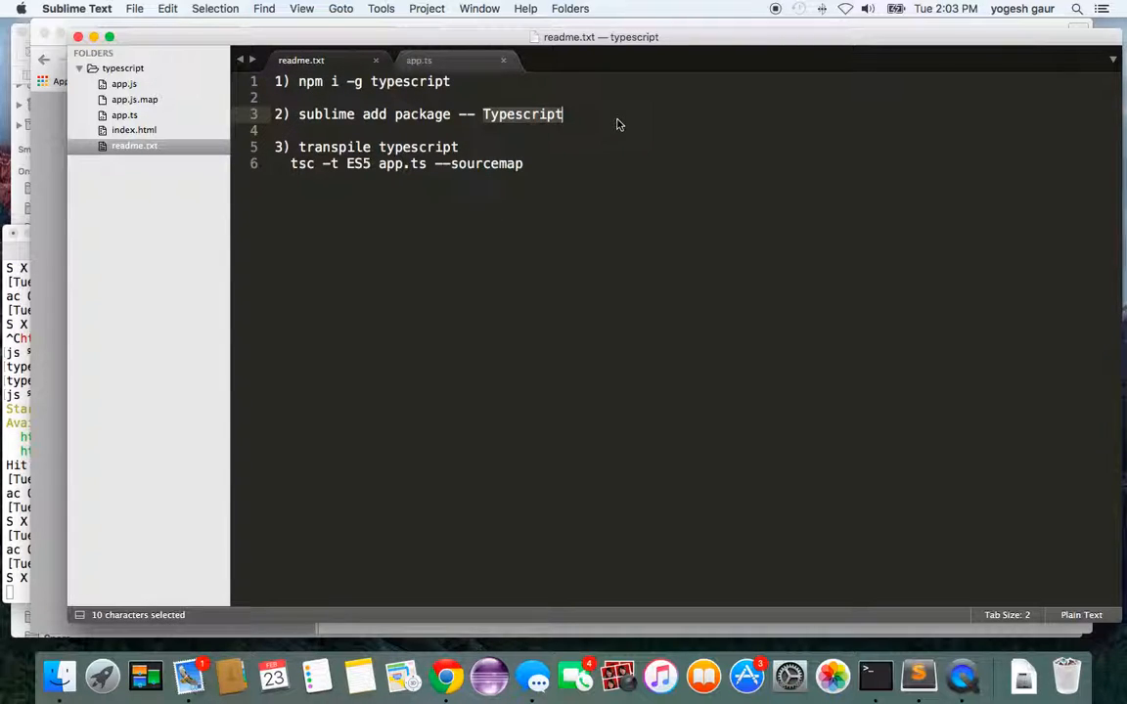
pyautogui.moveTo(520, 117)
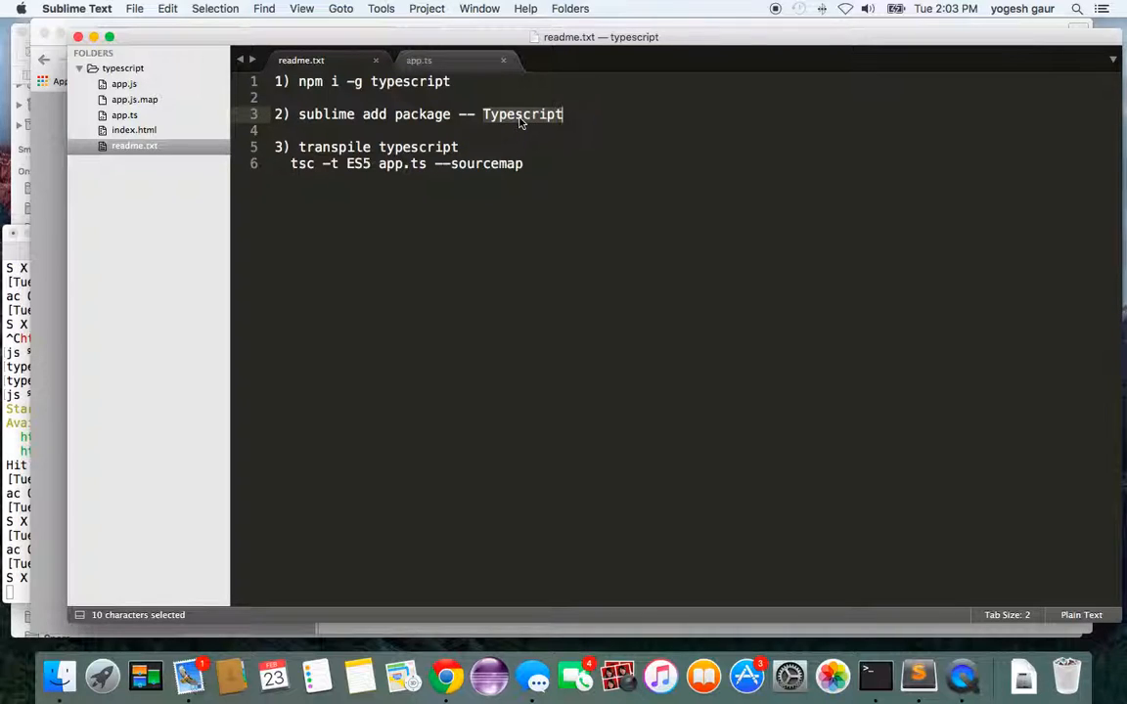
pyautogui.click(286, 165)
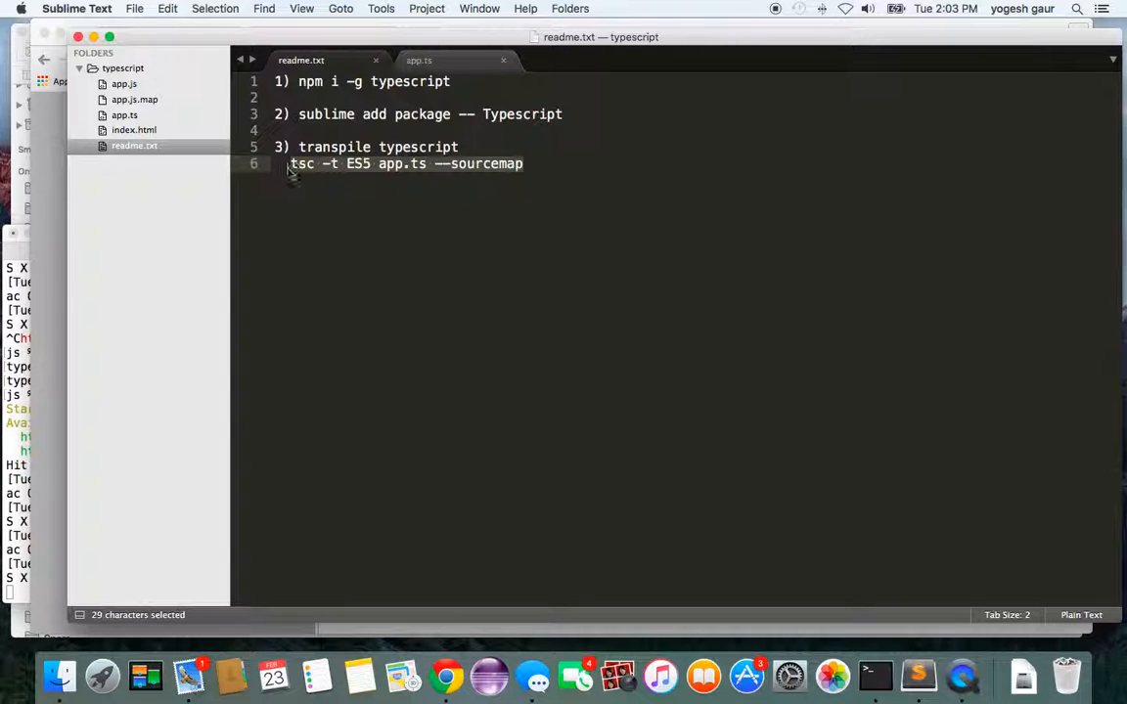
pyautogui.click(126, 83)
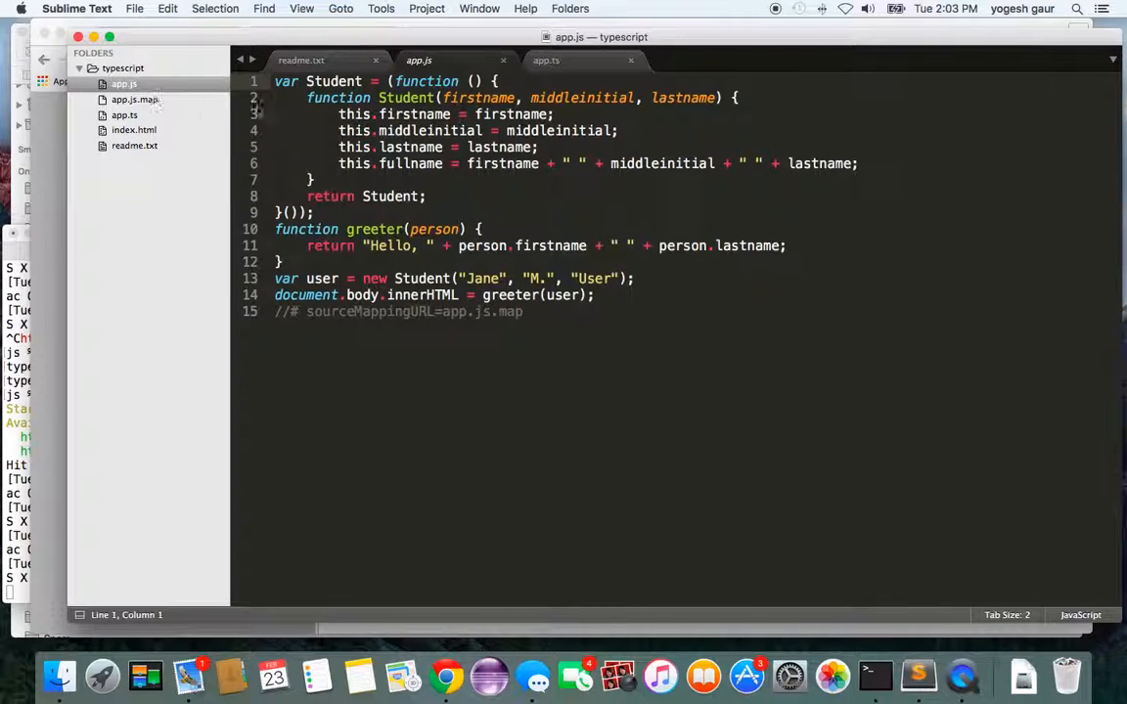